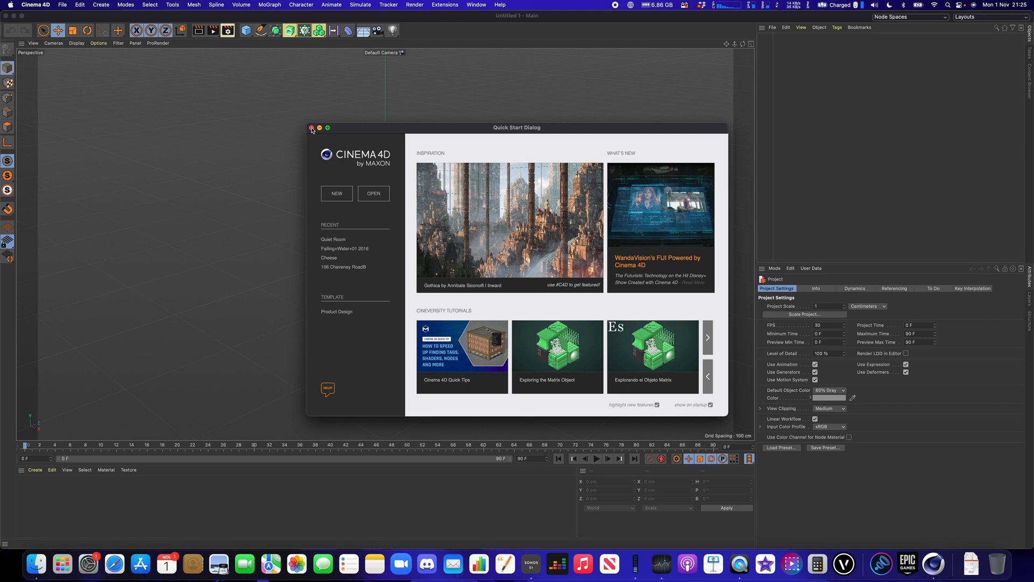
# Dismiss the Quick Start dialog and browse to the Rendering example scenes in the Content Browser.
pyautogui.click(312, 128)
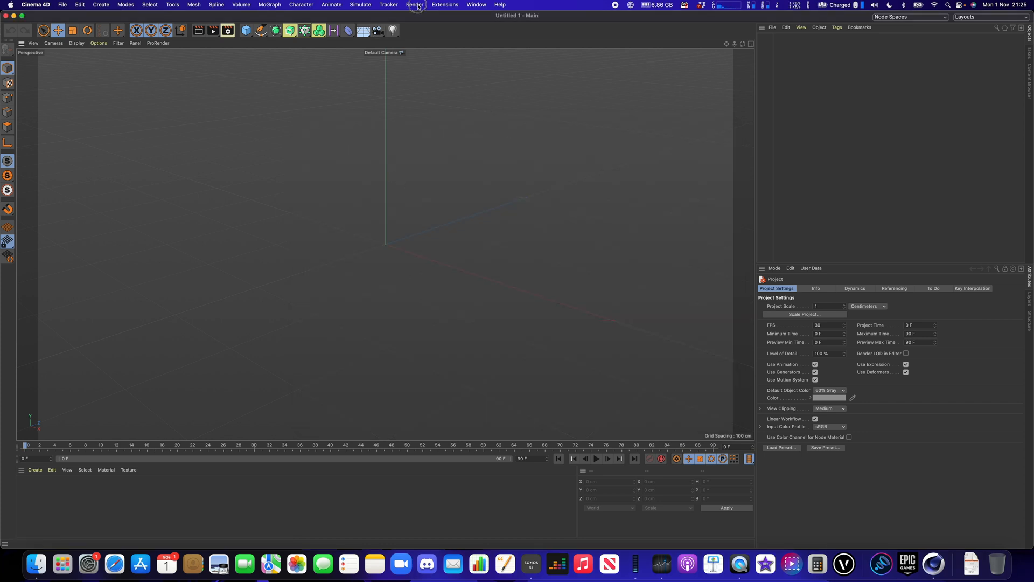
pyautogui.click(415, 4)
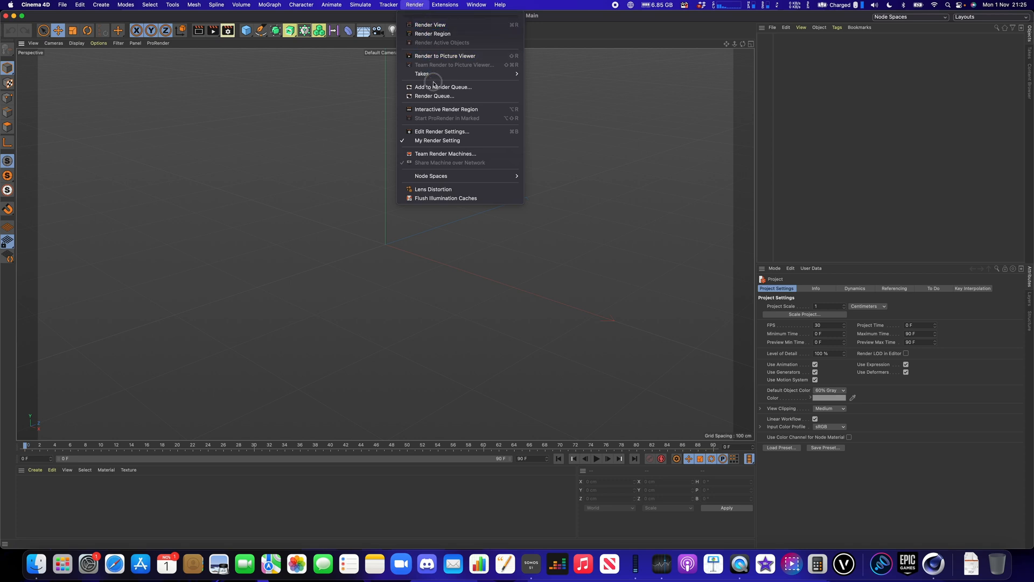
pyautogui.click(444, 4)
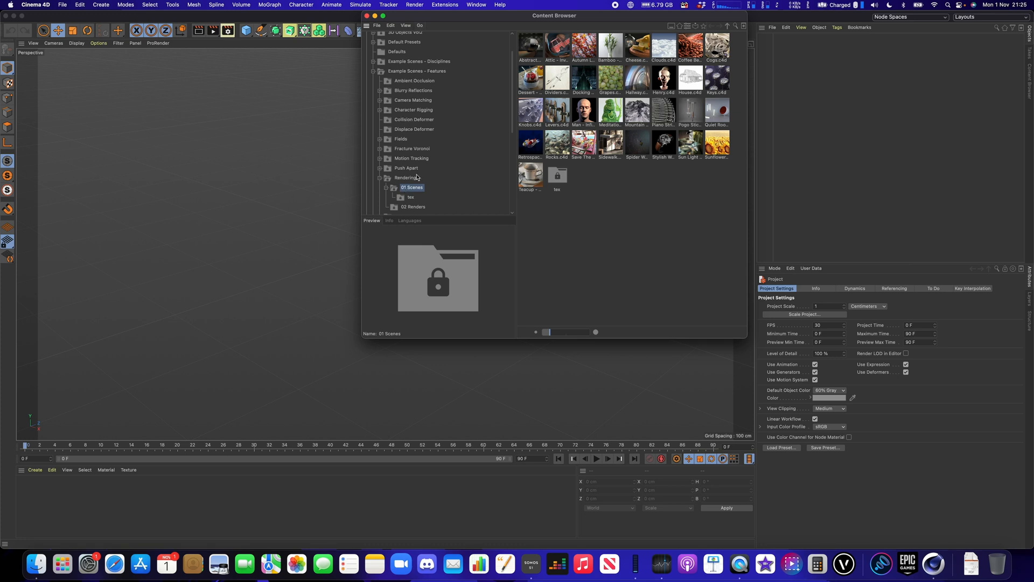
pyautogui.moveTo(594, 102)
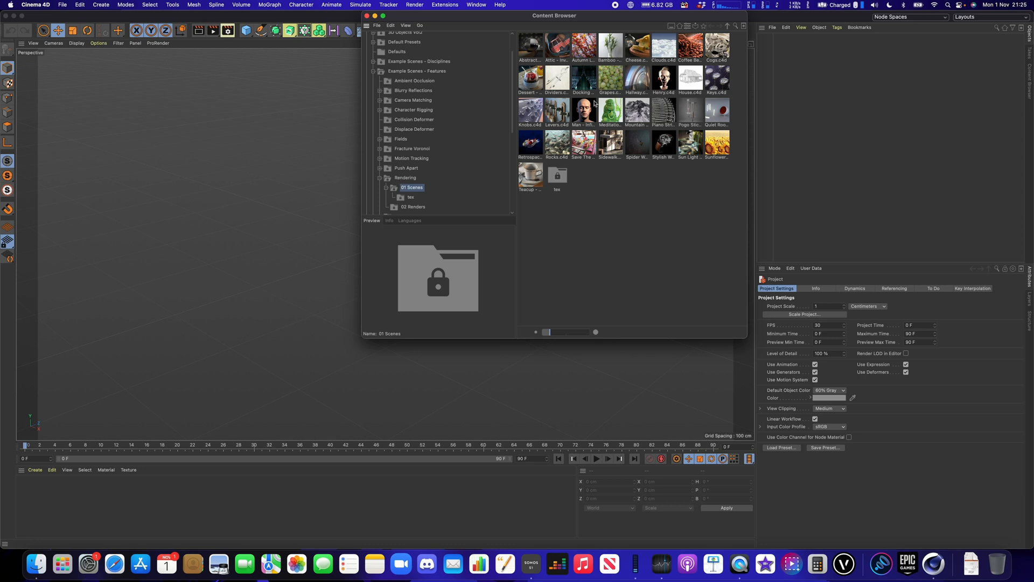
pyautogui.moveTo(641, 86)
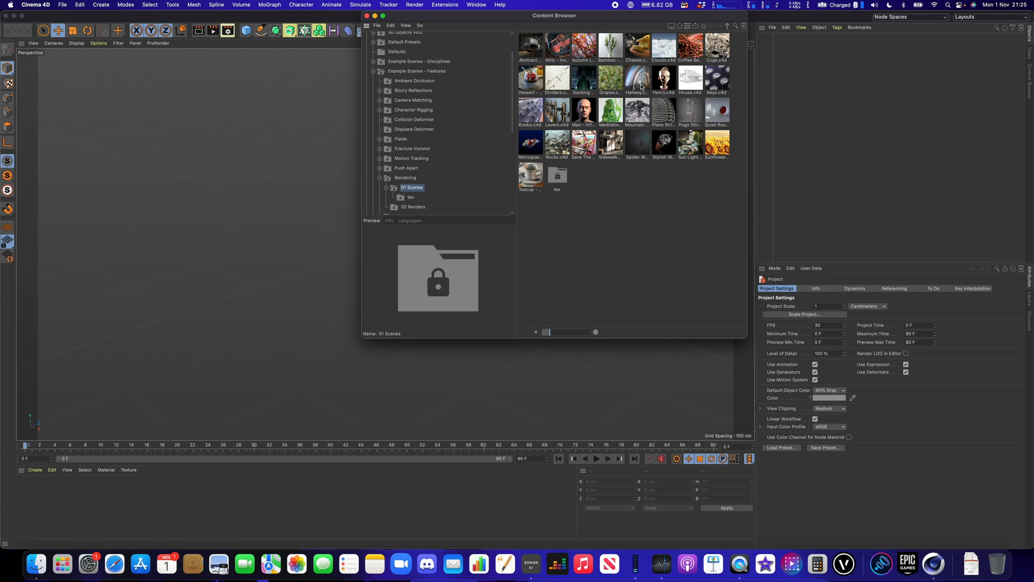
# Load Quiet Room.c4d from the Content Browser and close the browser window.
pyautogui.doubleClick(718, 110)
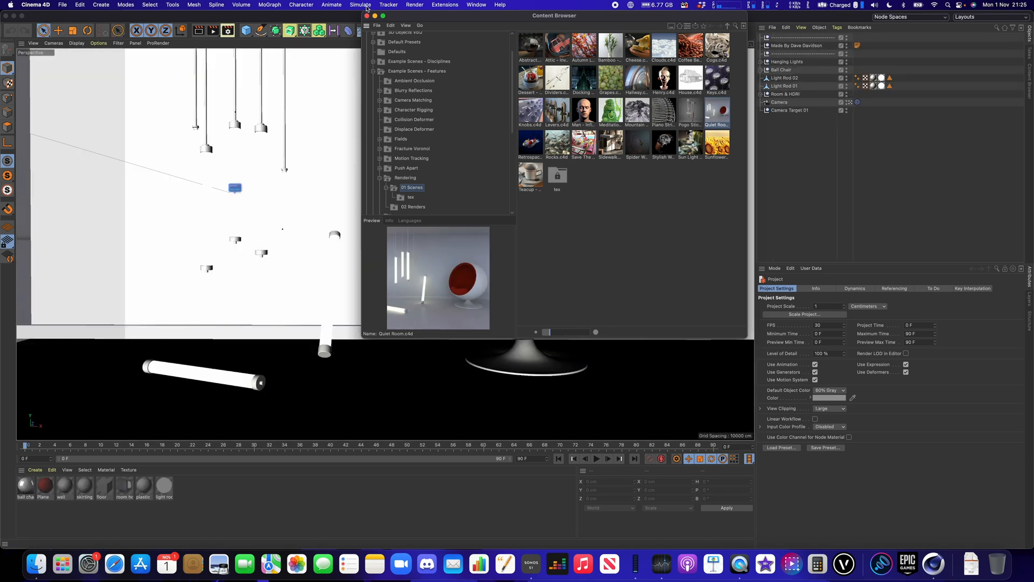
pyautogui.click(367, 15)
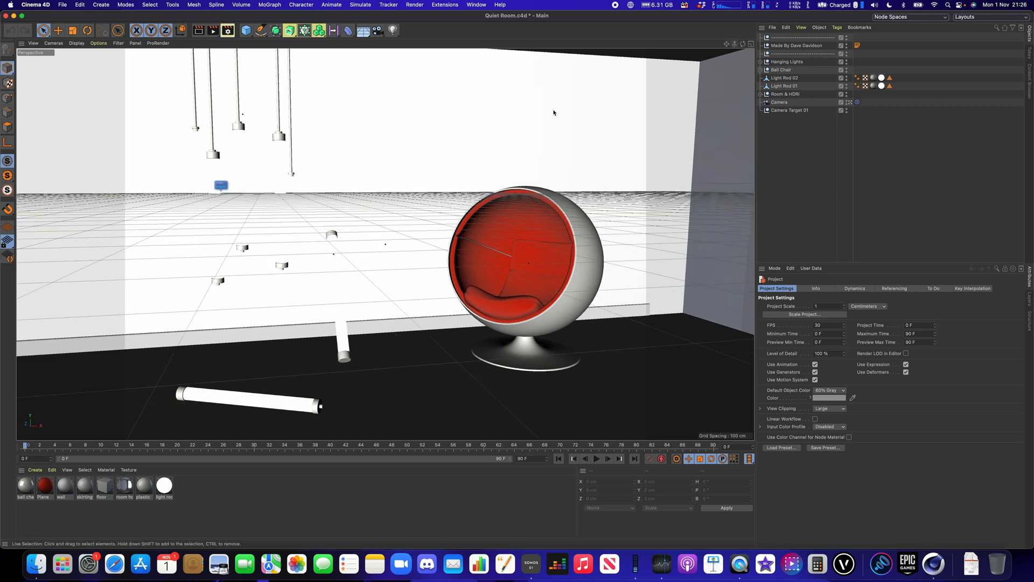
# Render the active viewport to show the Quiet Room's glowing light rods and ball chair.
pyautogui.click(415, 4)
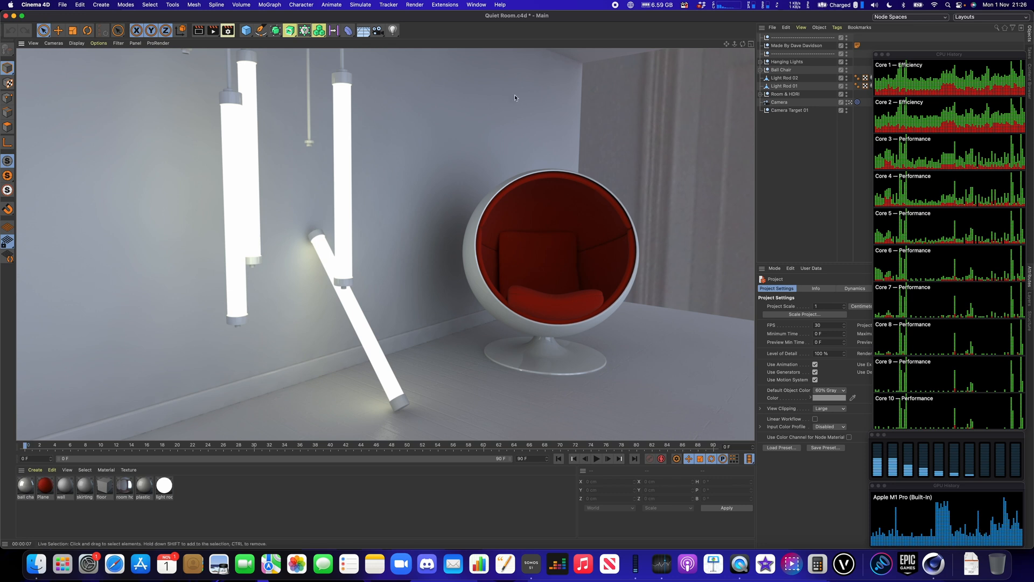
# Bring up the Content Browser from the Window menu to reach Cogs.c4d.
pyautogui.click(475, 4)
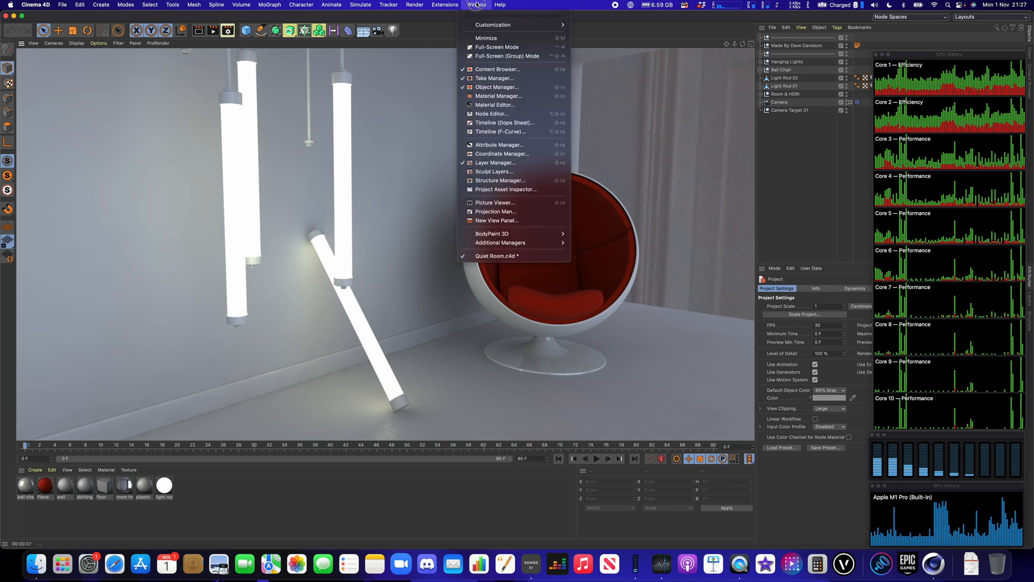
pyautogui.moveTo(498, 69)
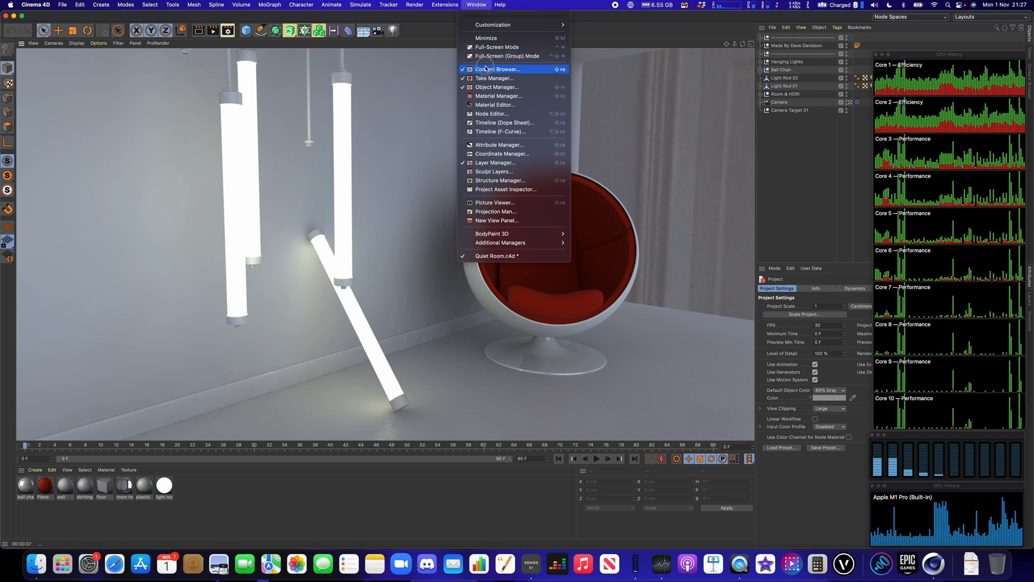
pyautogui.click(498, 69)
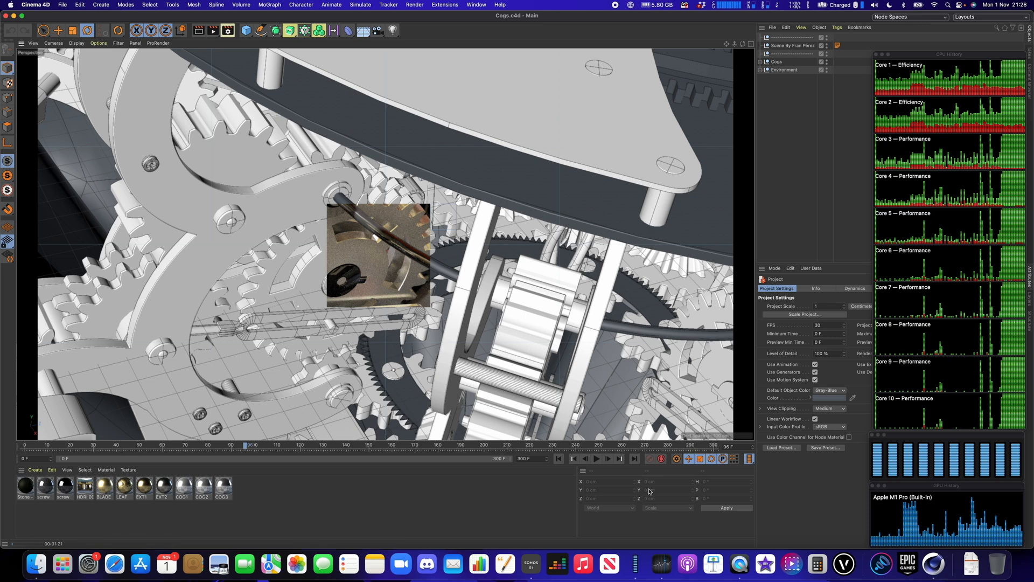
pyautogui.moveTo(453, 563)
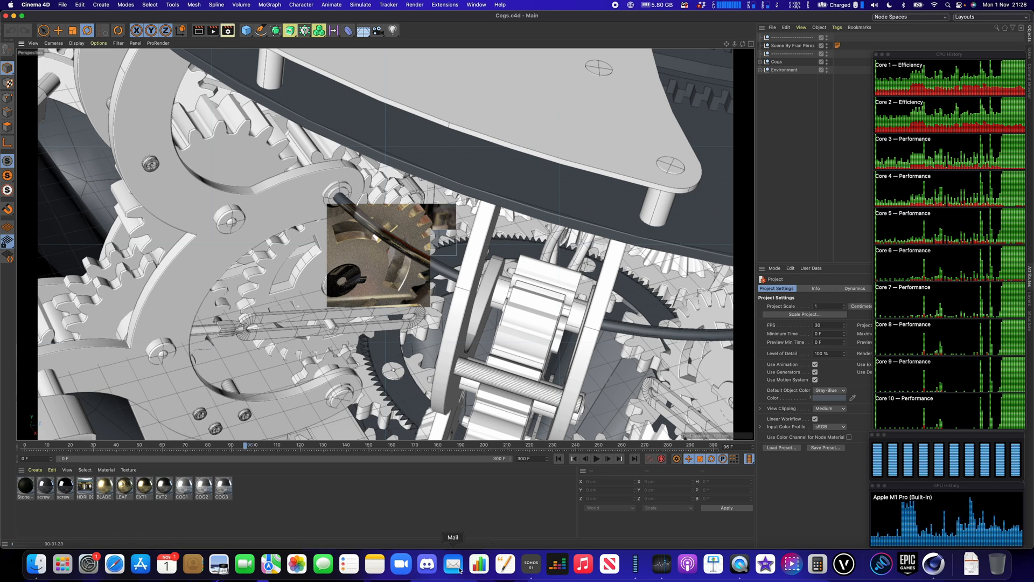
pyautogui.moveTo(116, 564)
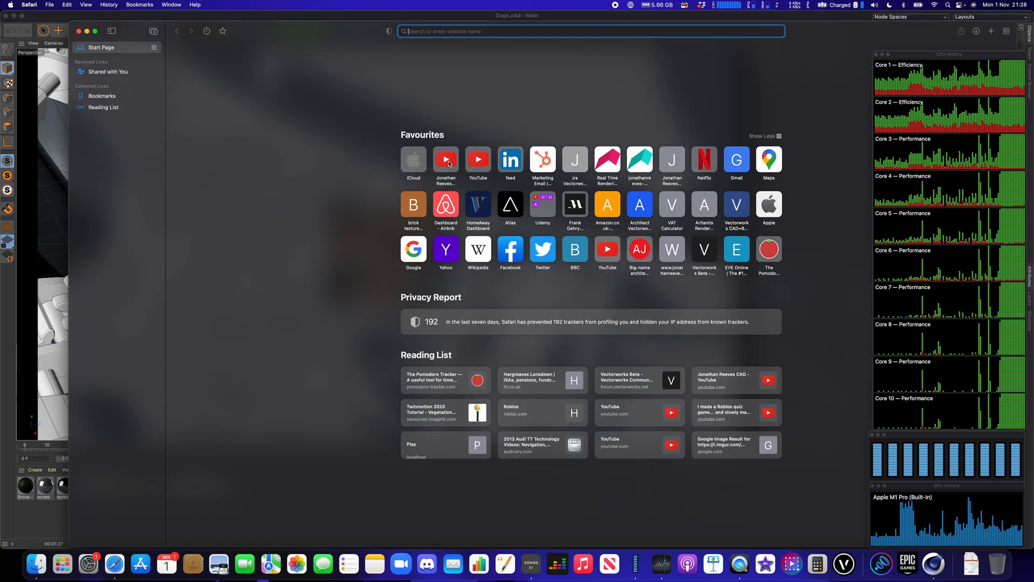
# Go to the CAD channel's YouTube uploads, briefly opening the Vectorworks 2022 first tests video.
pyautogui.click(446, 160)
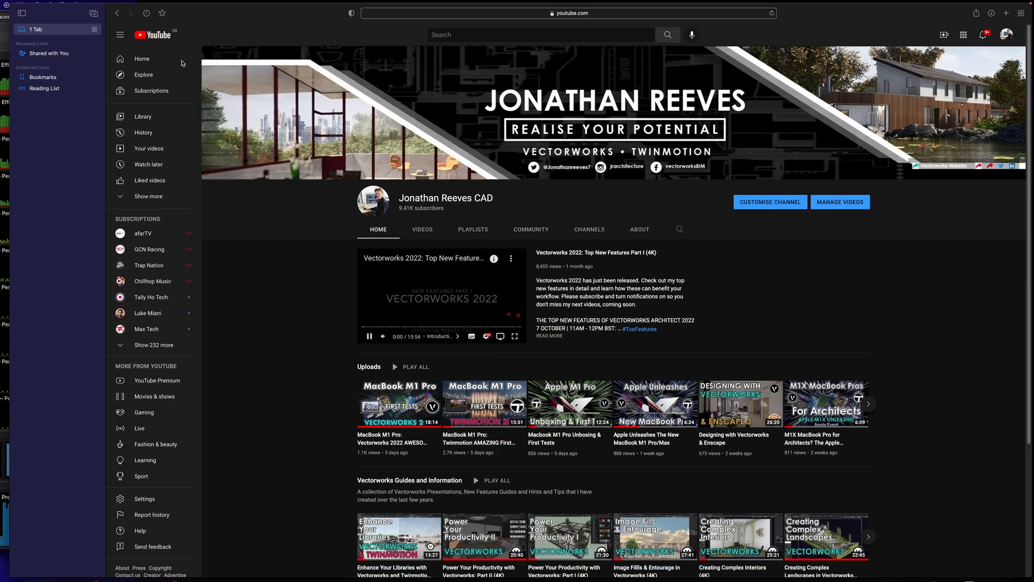
pyautogui.click(416, 229)
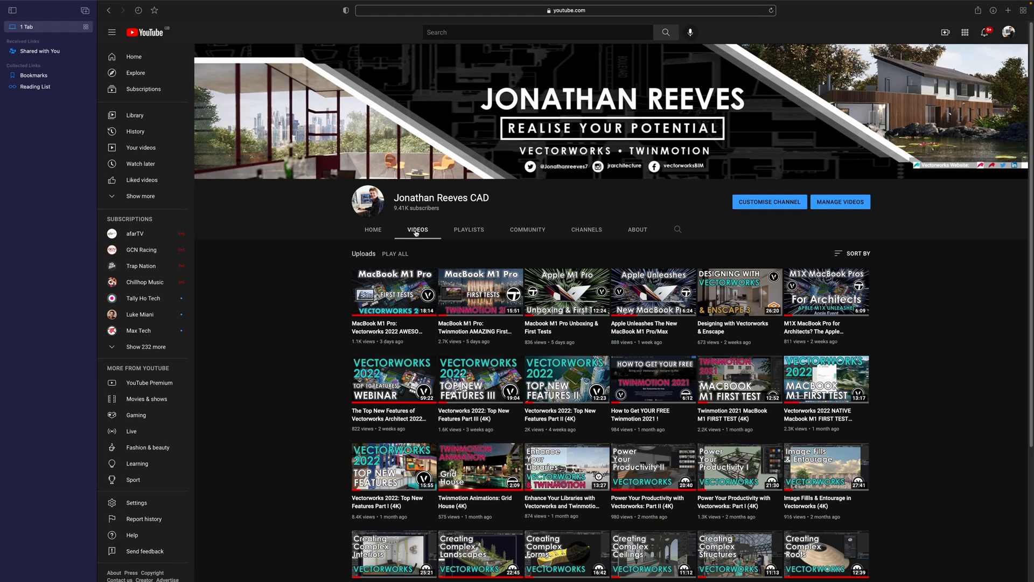
pyautogui.click(393, 291)
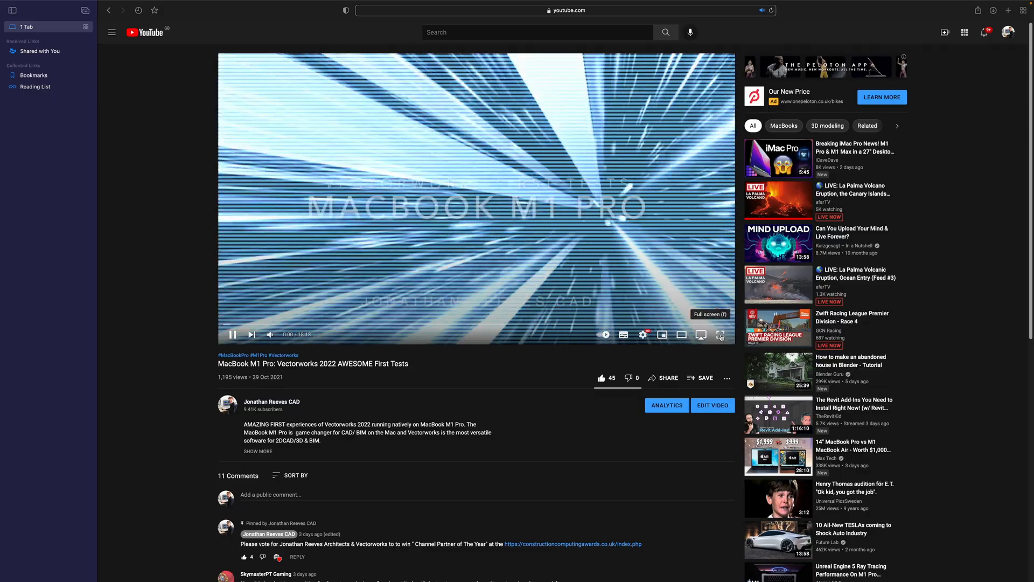
pyautogui.click(720, 334)
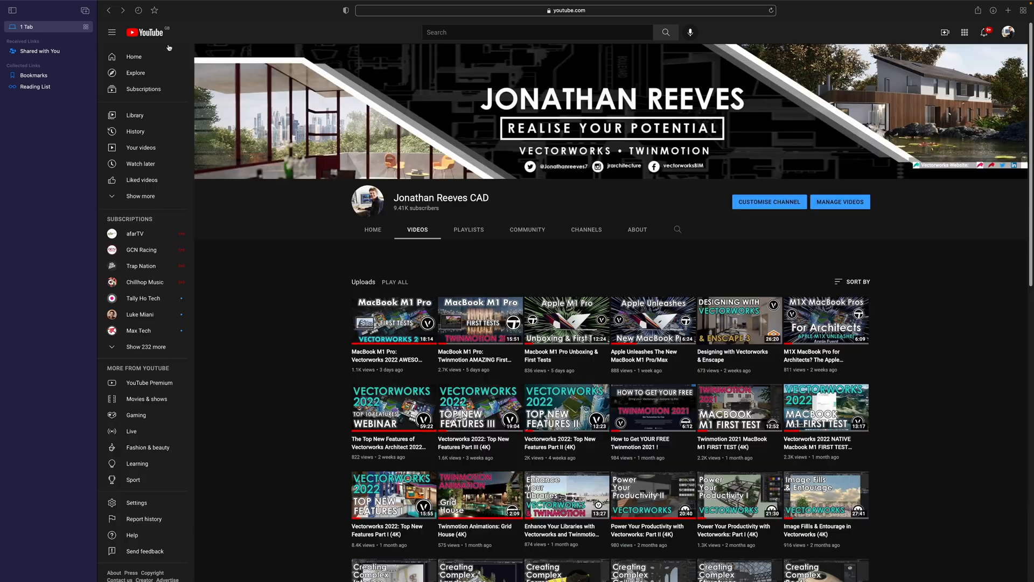
# Play the MacBook M1 Pro: Twinmotion AMAZING First Tests video with its sound muted.
pyautogui.click(481, 319)
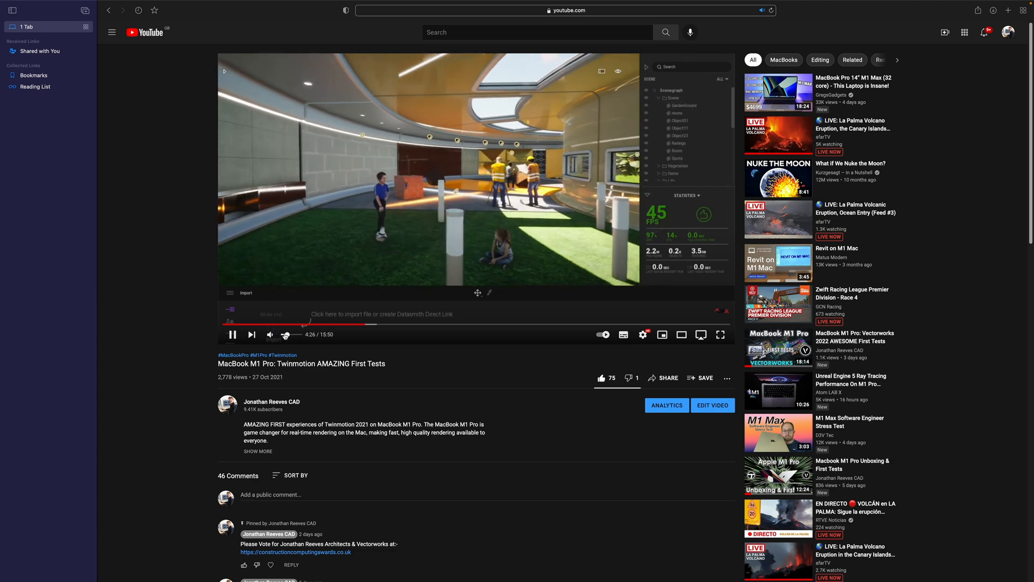
pyautogui.click(270, 334)
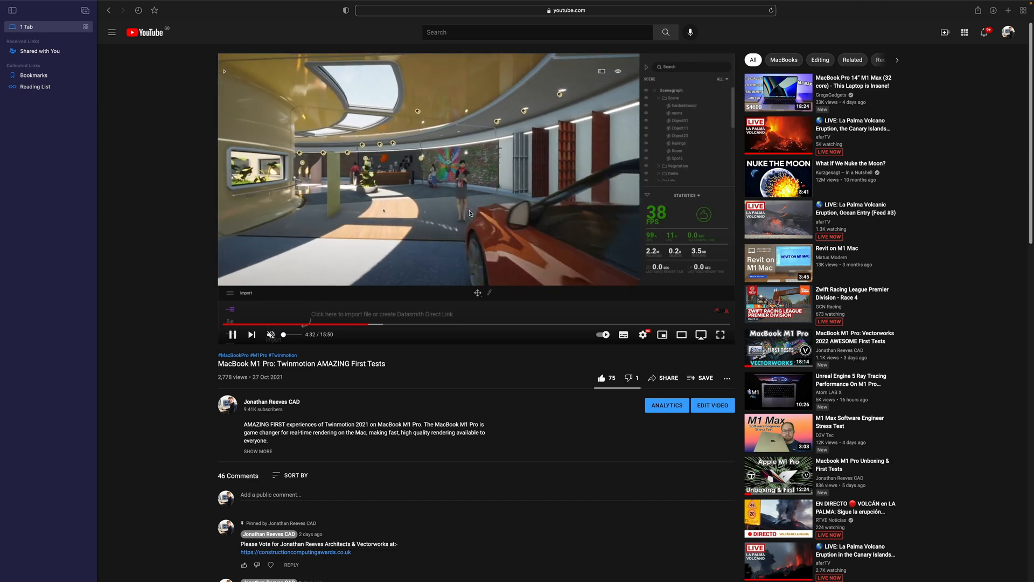
pyautogui.click(233, 333)
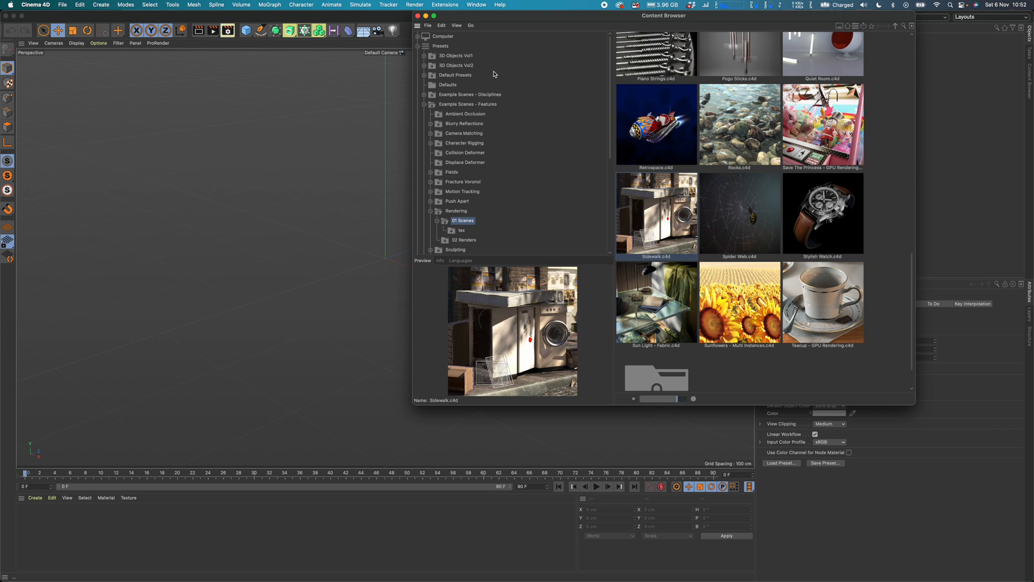
# Enlarge the Content Browser, scroll to Sidewalk.c4d and load it.
pyautogui.moveTo(676, 398); pyautogui.dragTo(664, 397)
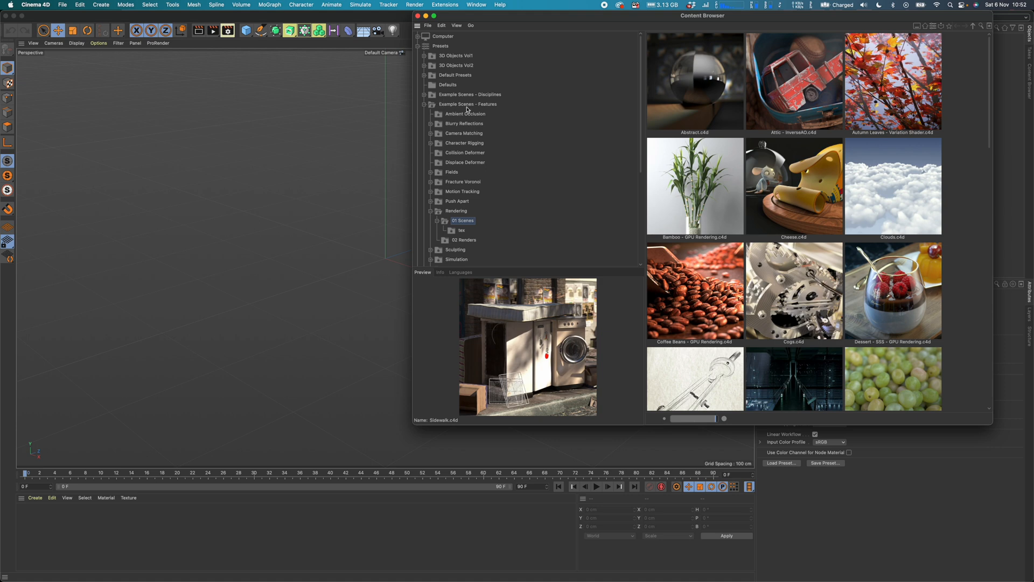
pyautogui.scroll(-3)
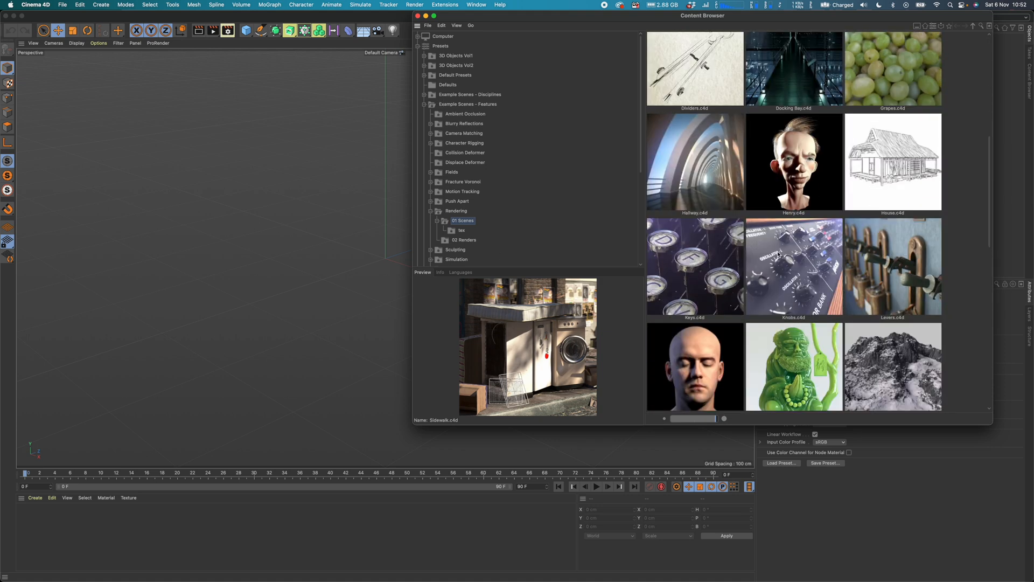
pyautogui.scroll(-3)
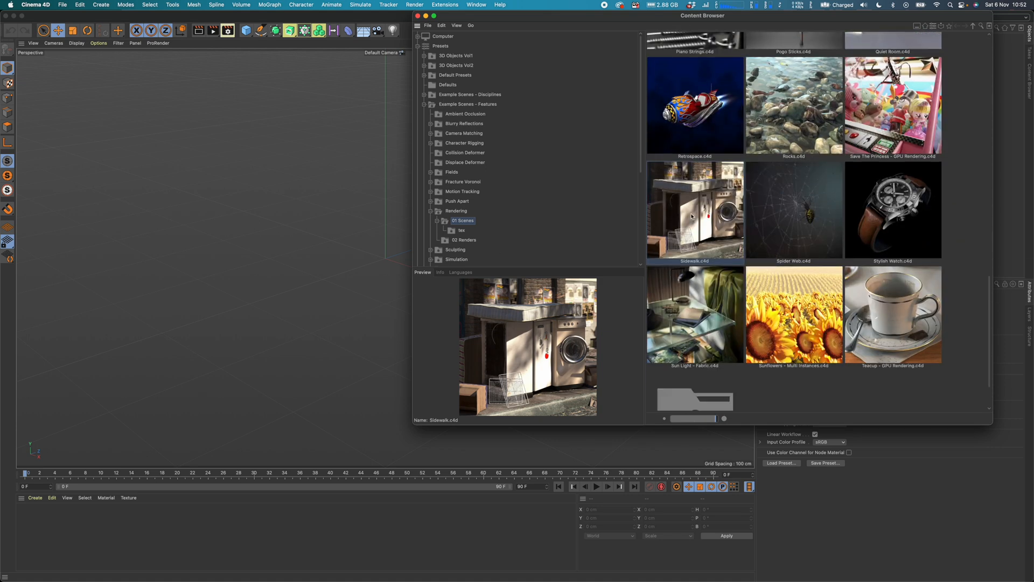
pyautogui.doubleClick(693, 210)
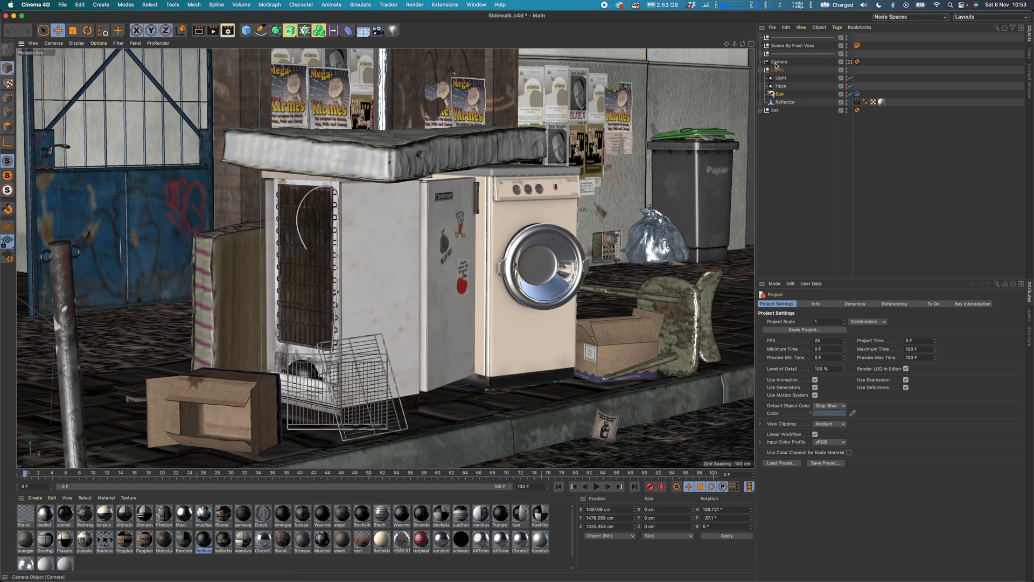
# Select the scene Camera, check its Protection tag and move the view to reframe the appliances.
pyautogui.click(779, 61)
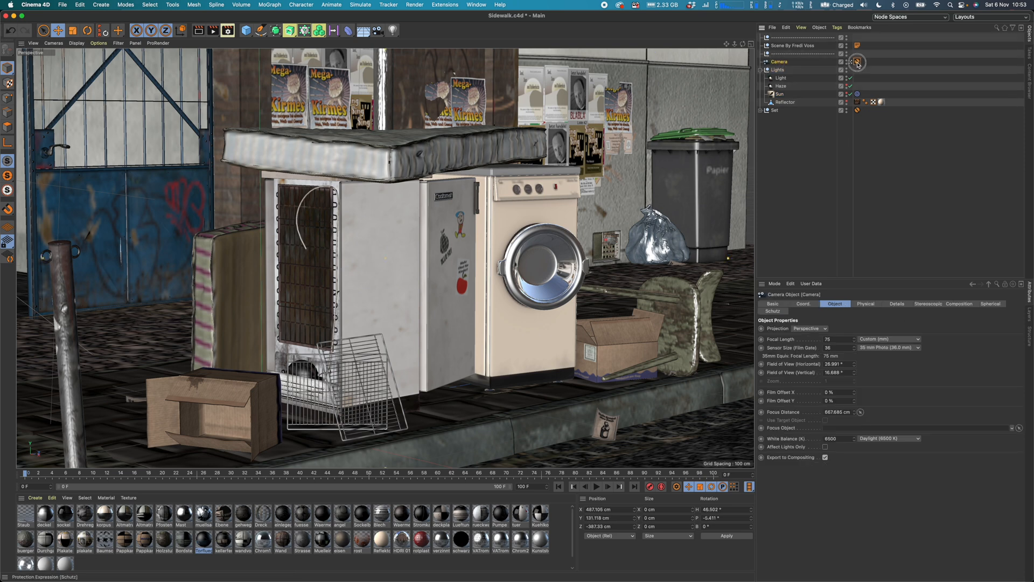
pyautogui.click(856, 62)
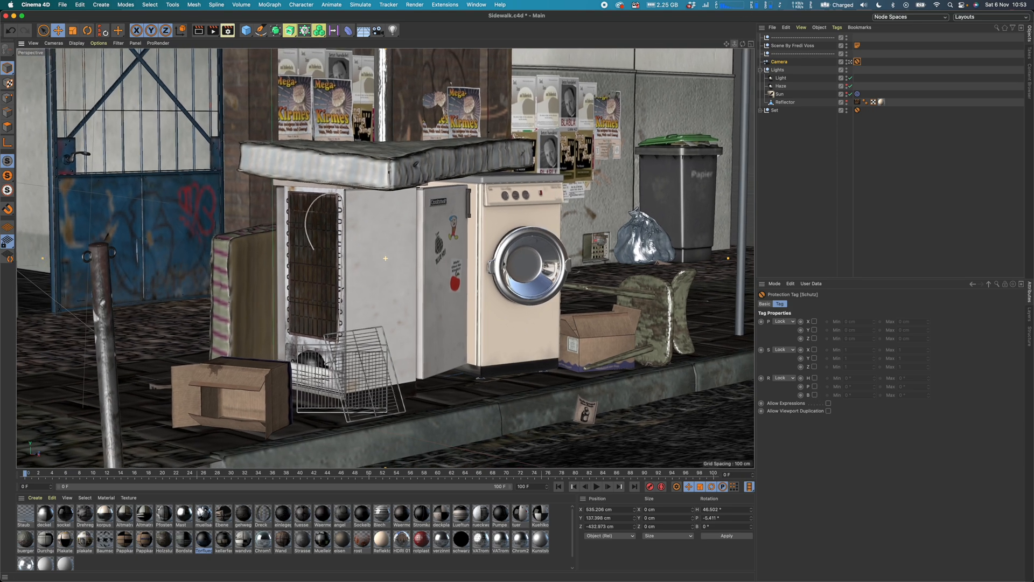
pyautogui.moveTo(395, 264); pyautogui.dragTo(409, 251)
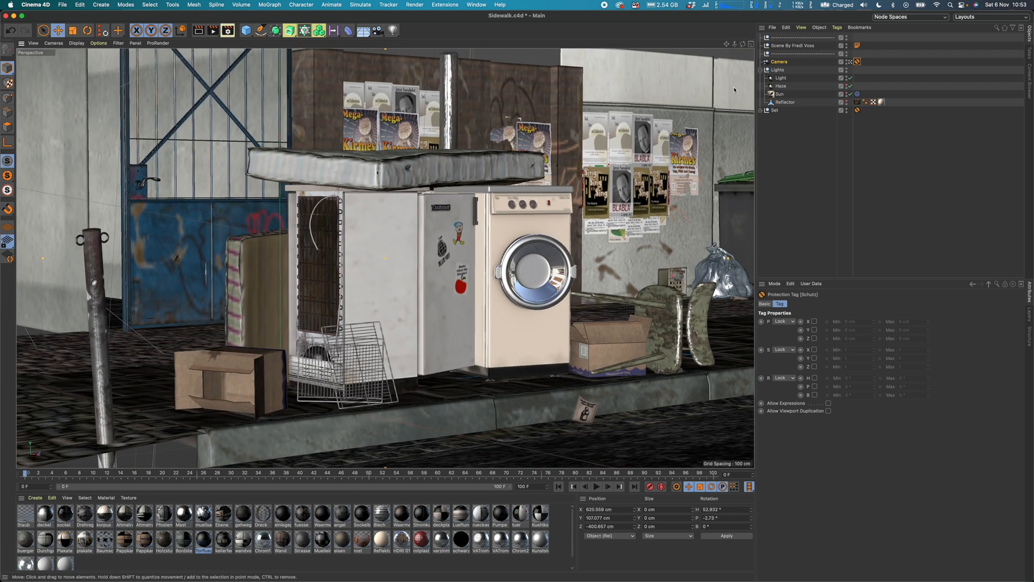
pyautogui.click(413, 5)
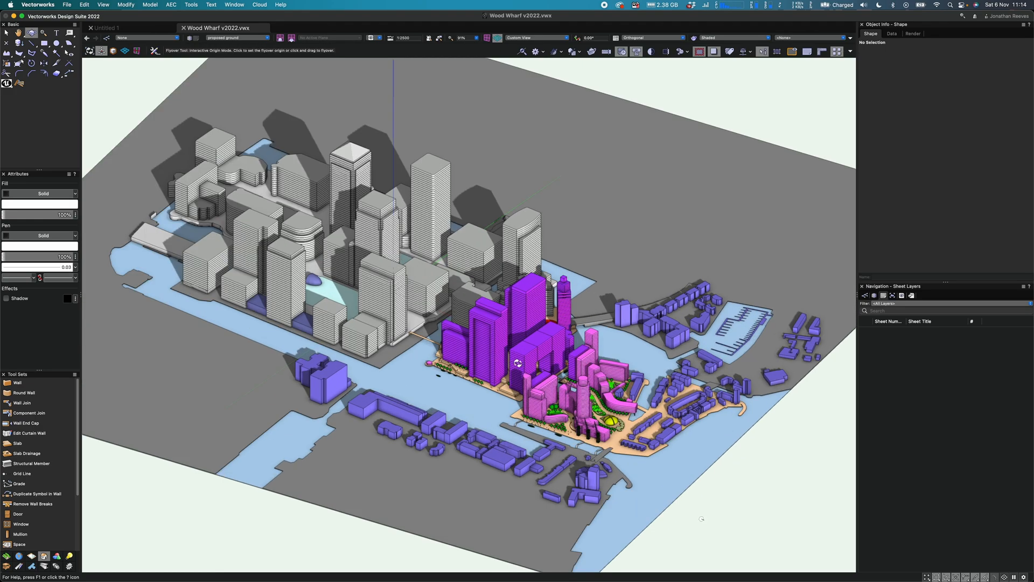
pyautogui.moveTo(518, 363); pyautogui.dragTo(521, 357)
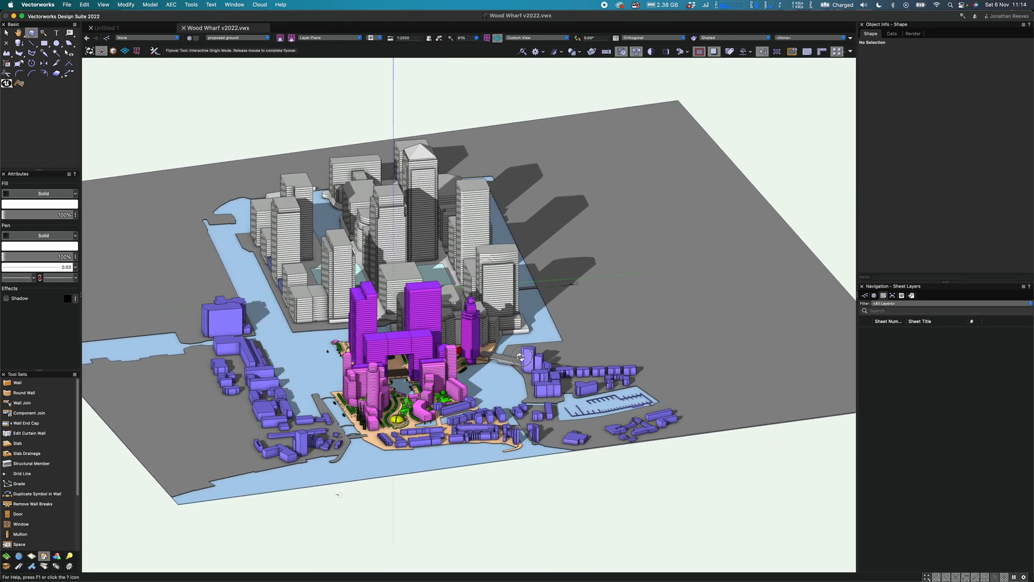
pyautogui.moveTo(522, 357); pyautogui.dragTo(454, 380)
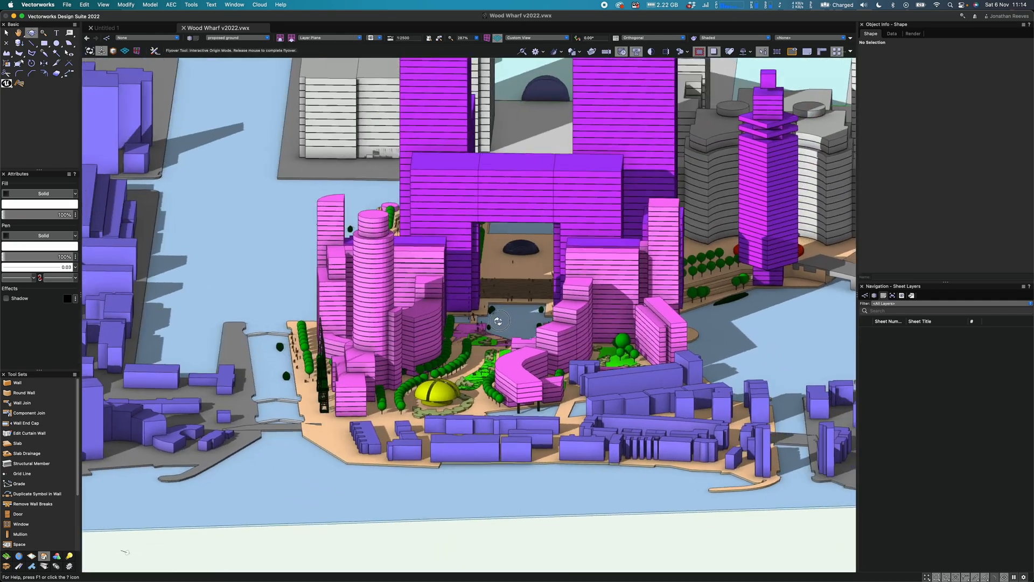
pyautogui.moveTo(497, 321); pyautogui.dragTo(455, 338)
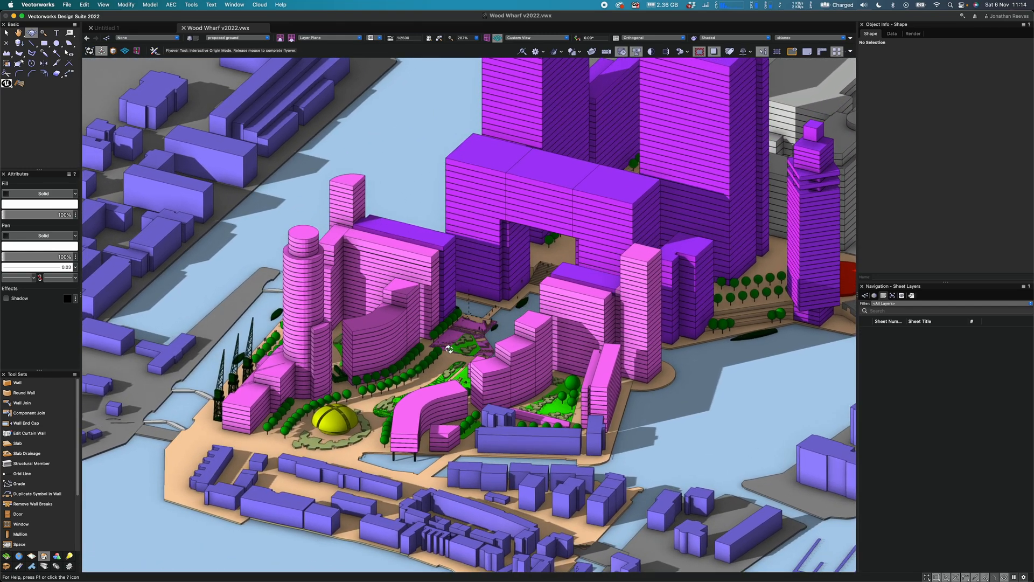
pyautogui.moveTo(450, 349); pyautogui.dragTo(547, 346)
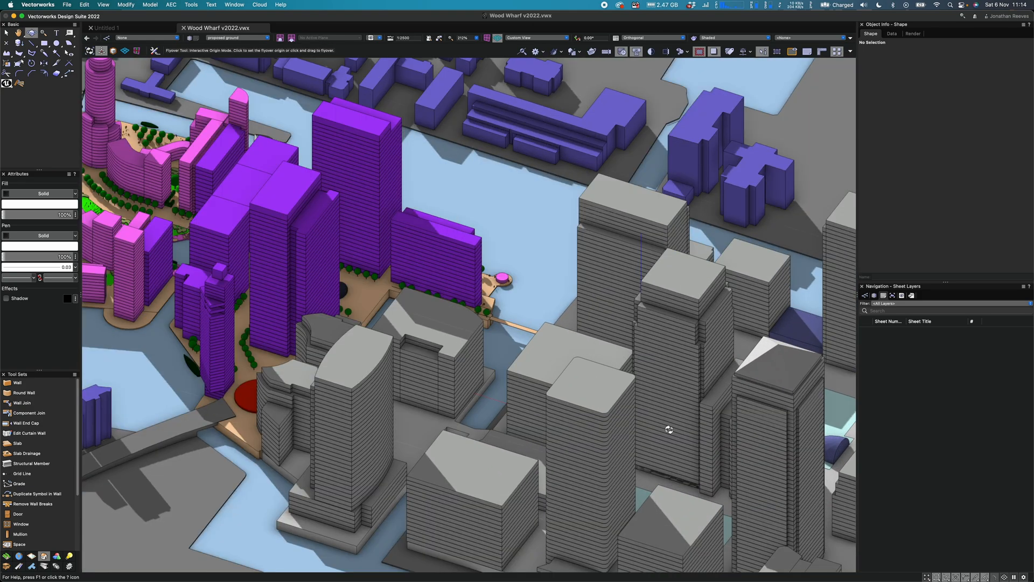
pyautogui.moveTo(266, 256)
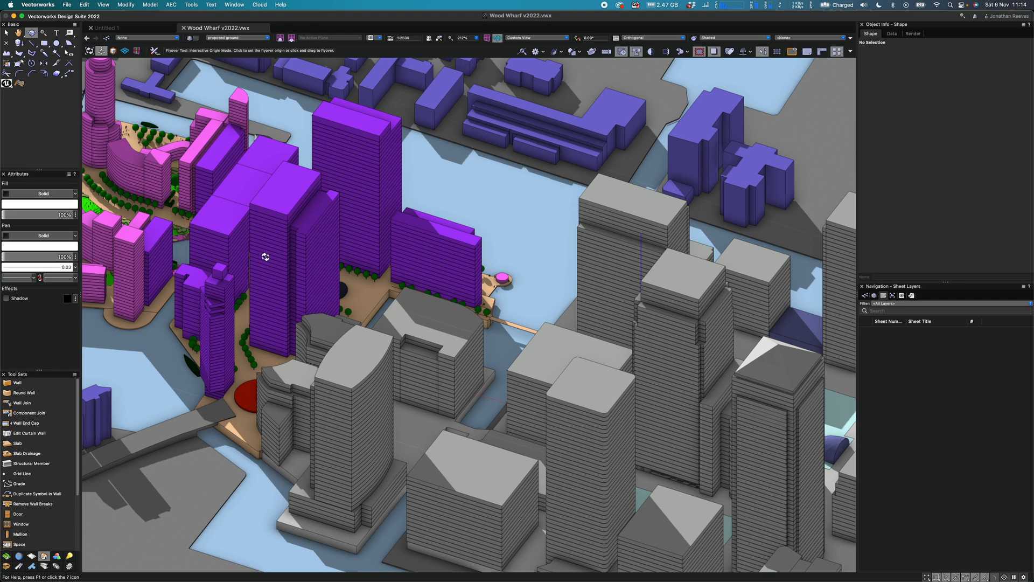
pyautogui.moveTo(264, 257); pyautogui.dragTo(356, 367)
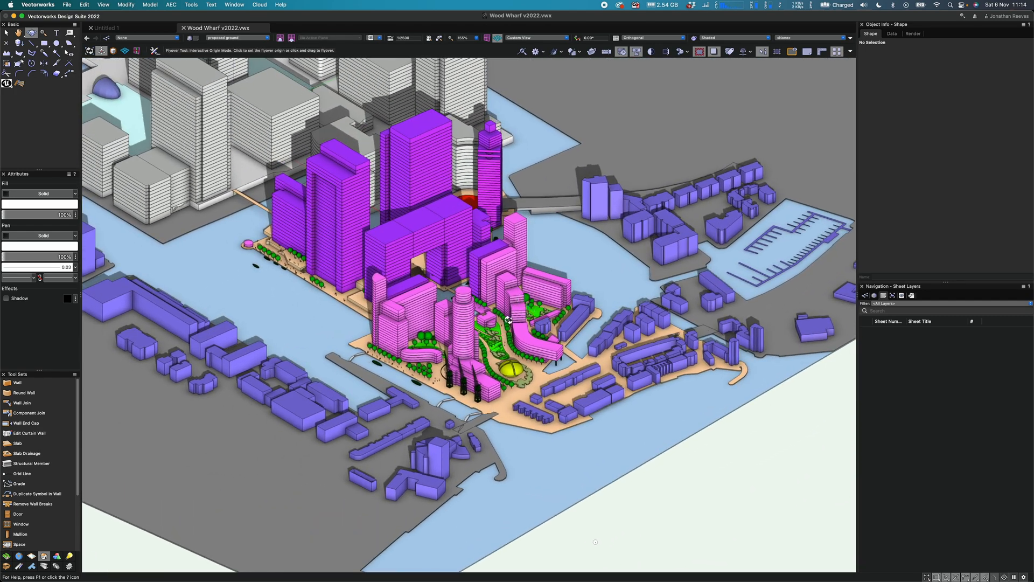
pyautogui.moveTo(511, 317)
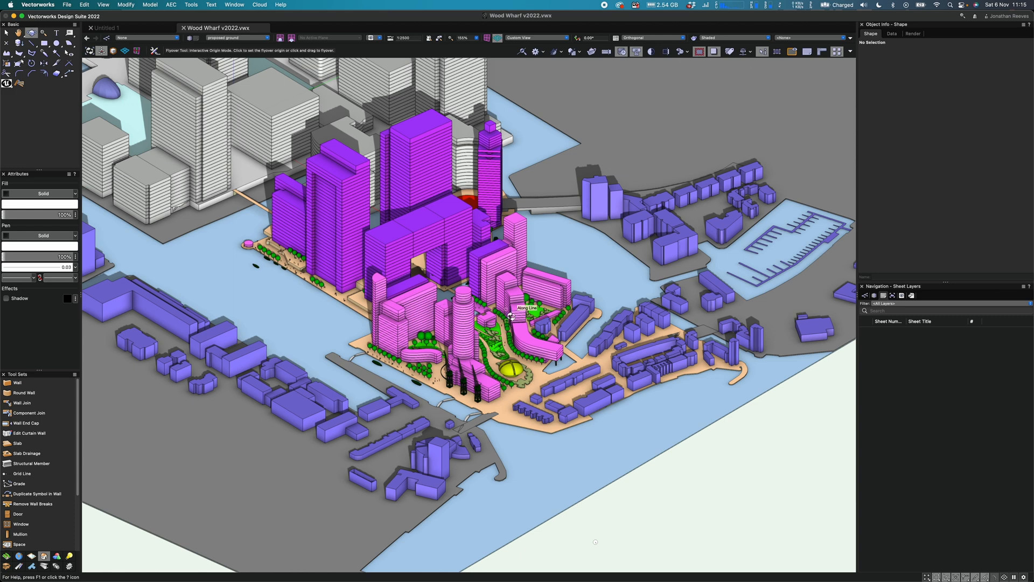
# Send the Wood Wharf model to Cinema 4D, exporting all visible objects as Wood Wharf v2022.
pyautogui.click(65, 5)
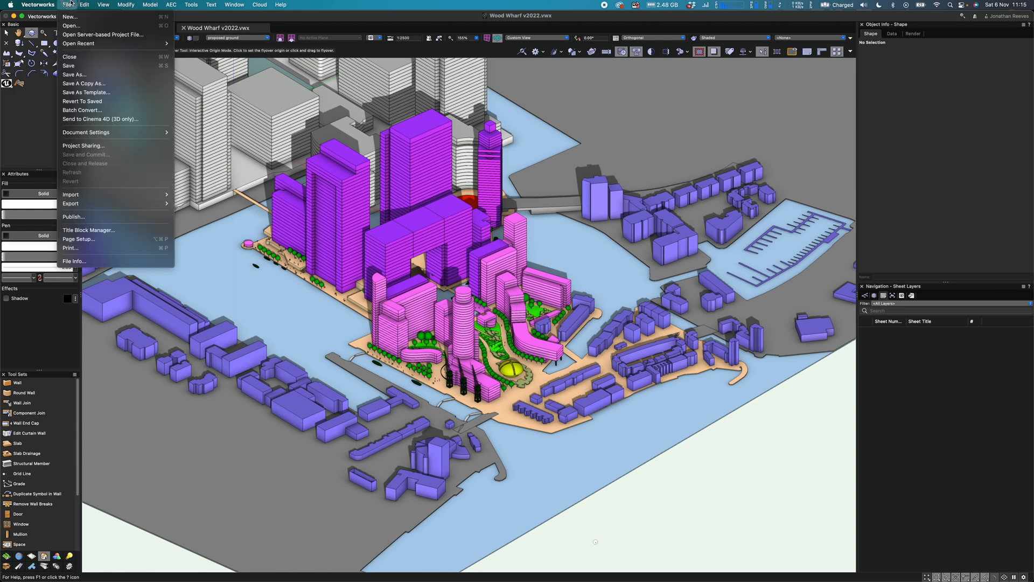
pyautogui.moveTo(71, 204)
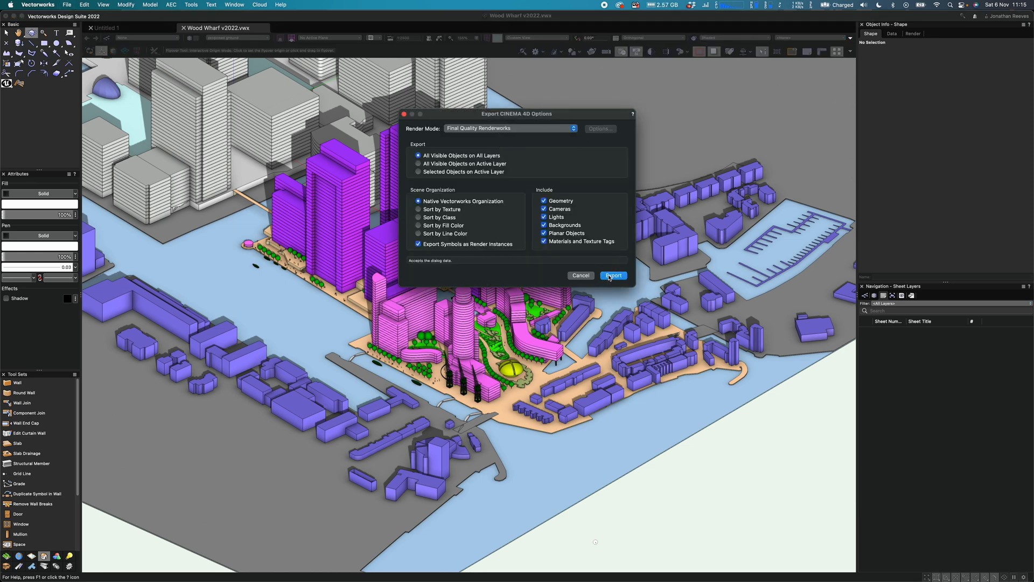
pyautogui.click(613, 274)
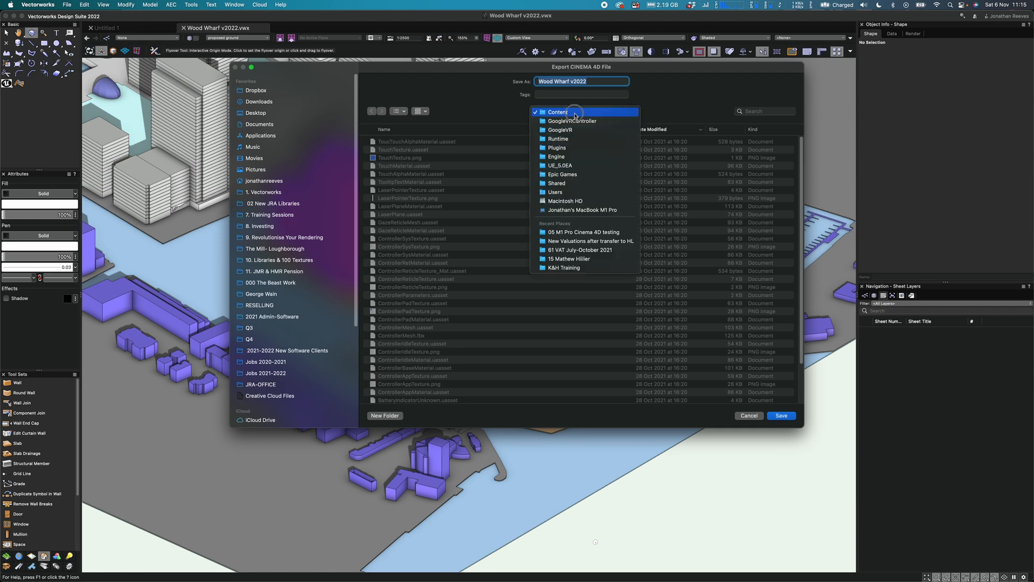
pyautogui.click(583, 232)
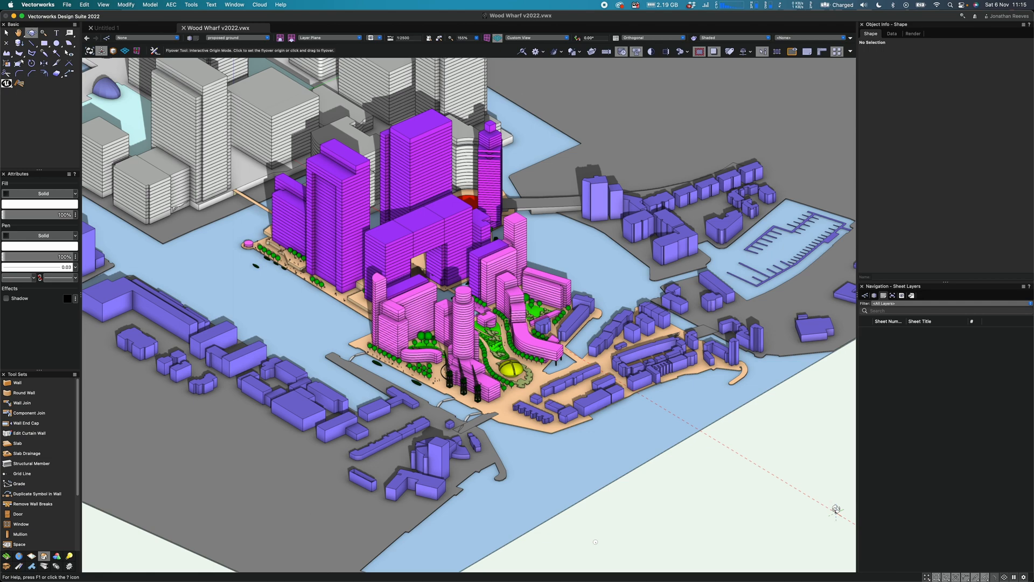
pyautogui.moveTo(933, 563)
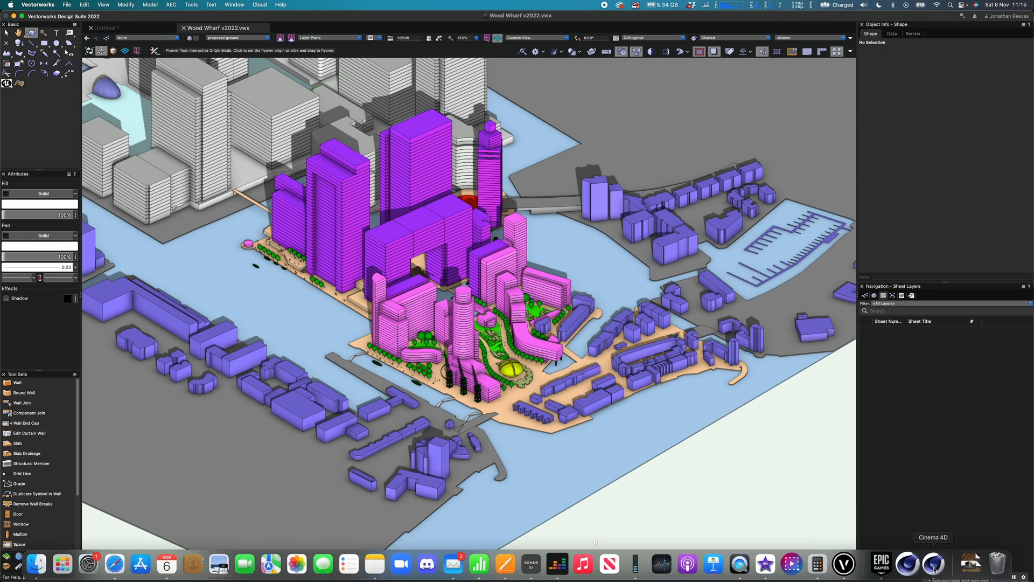
# Switch to Cinema 4D and load the exported Wood Wharf v2022.c4d scene.
pyautogui.click(933, 563)
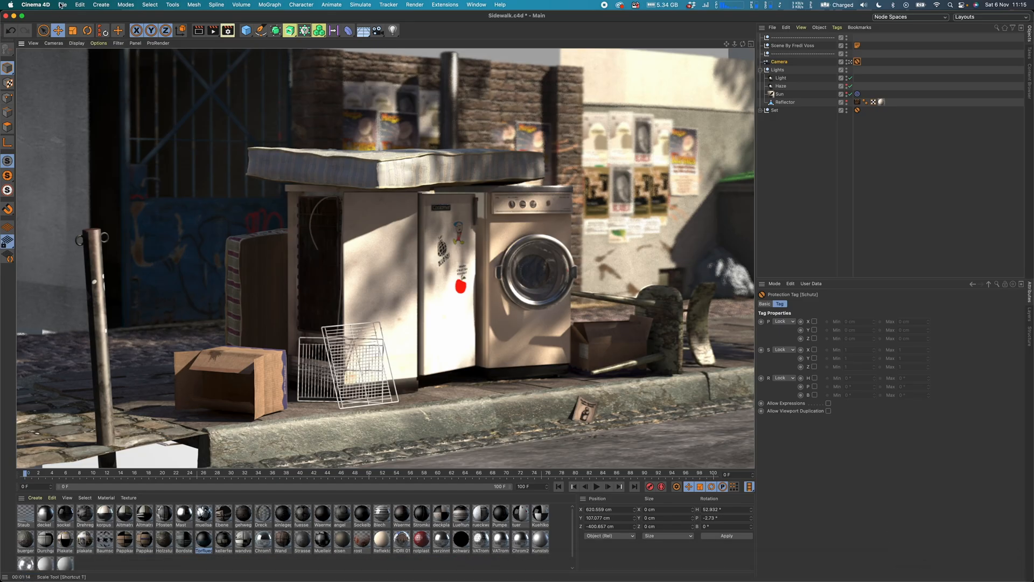
pyautogui.click(62, 4)
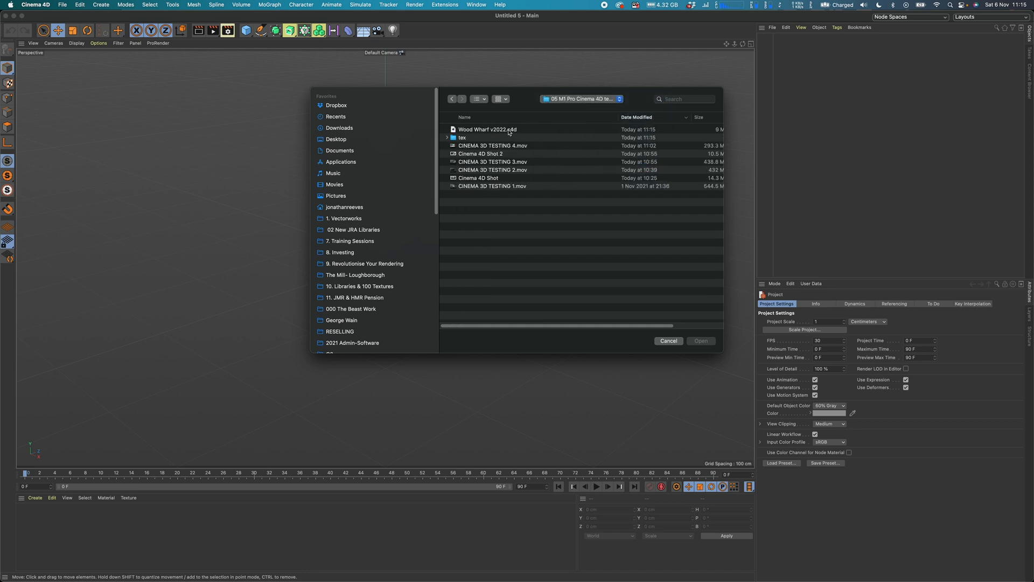
pyautogui.click(487, 130)
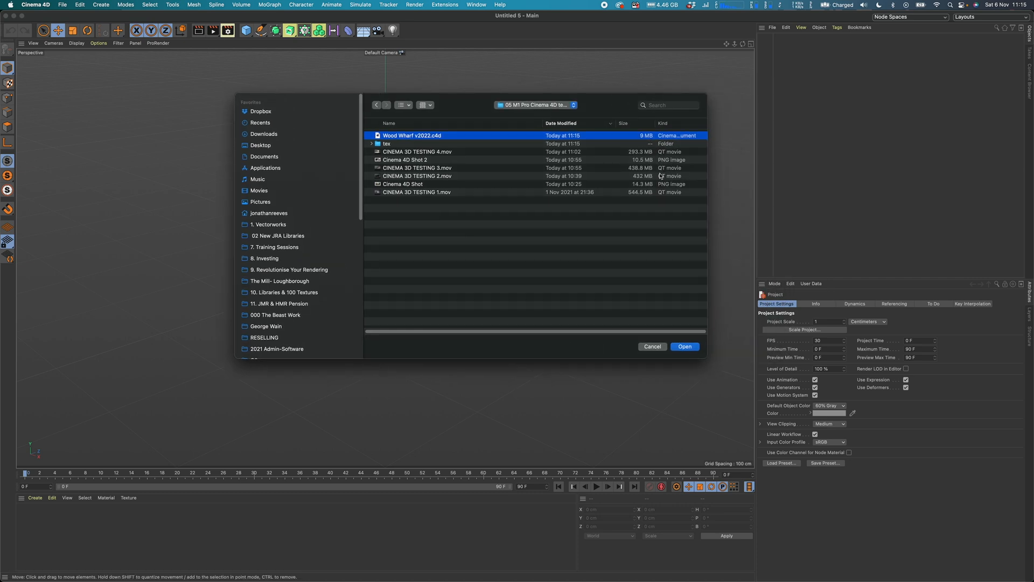
pyautogui.click(684, 346)
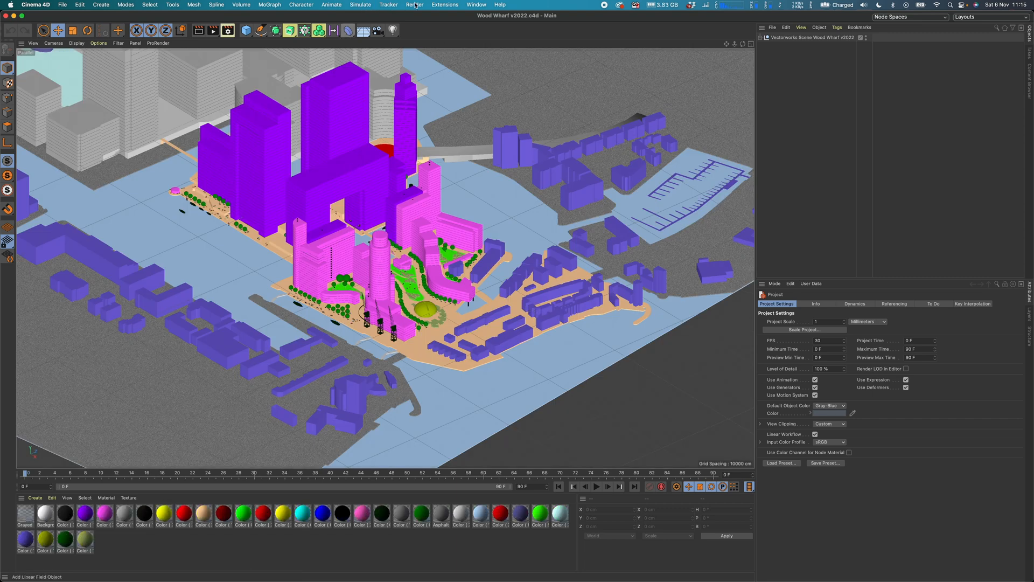
# Add Global Illumination as an effect in the Wood Wharf render settings.
pyautogui.click(414, 5)
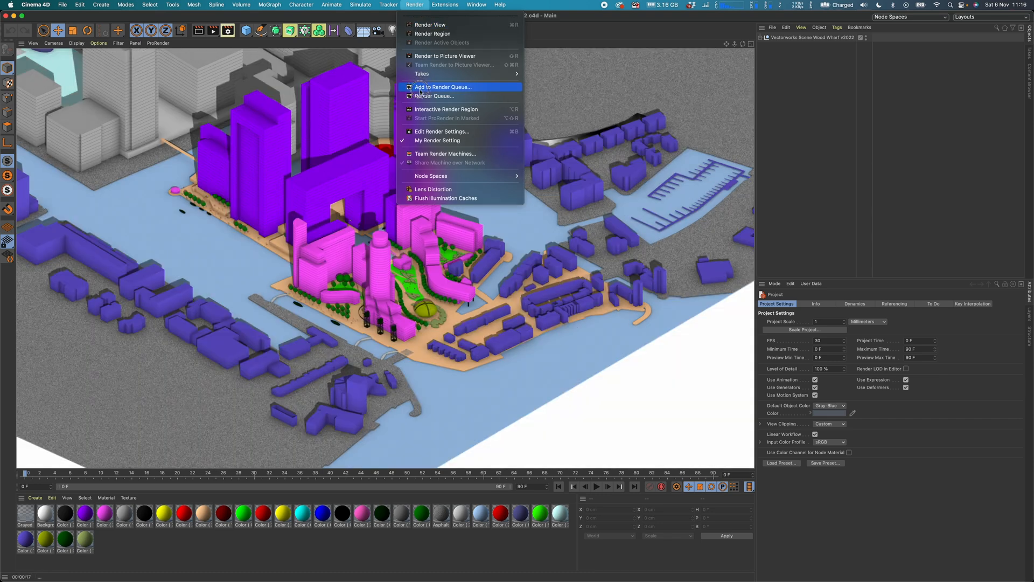
pyautogui.click(441, 132)
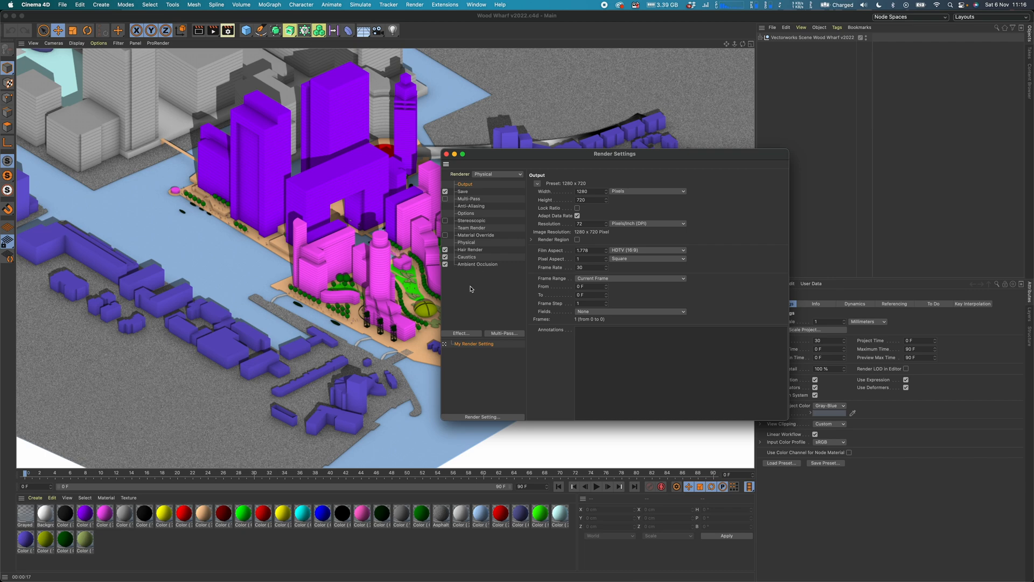
pyautogui.click(461, 333)
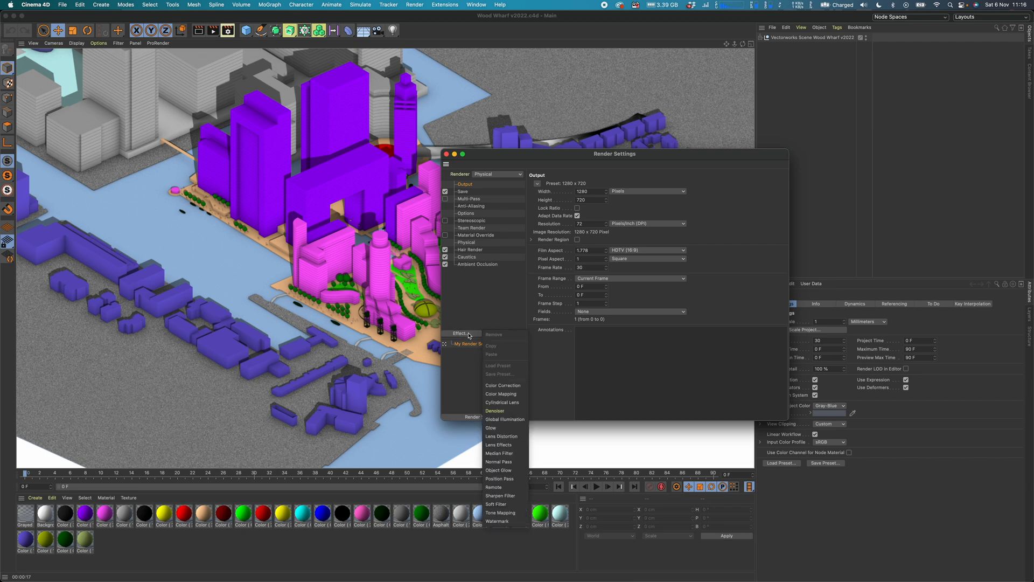
pyautogui.moveTo(504, 419)
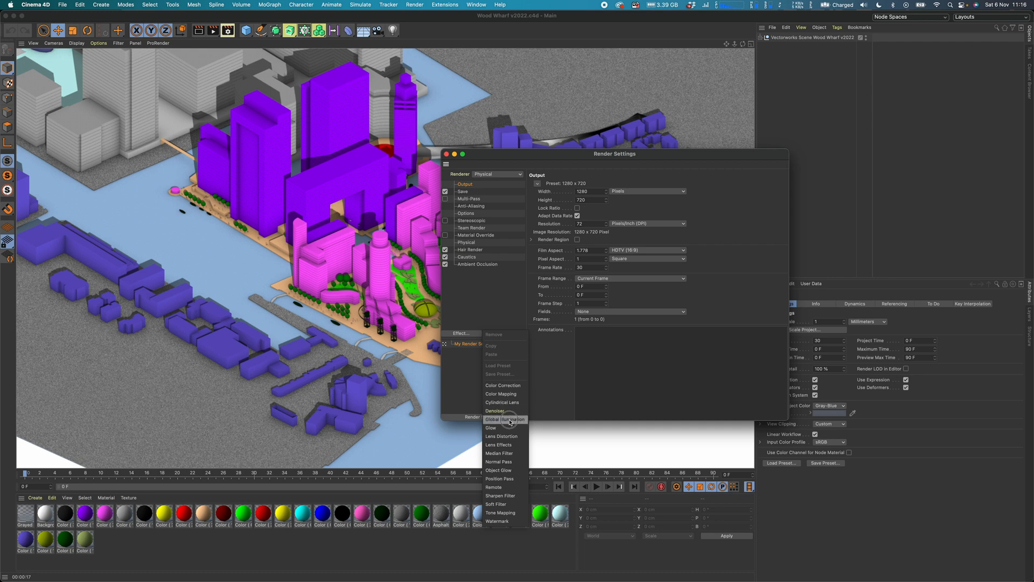
pyautogui.click(506, 419)
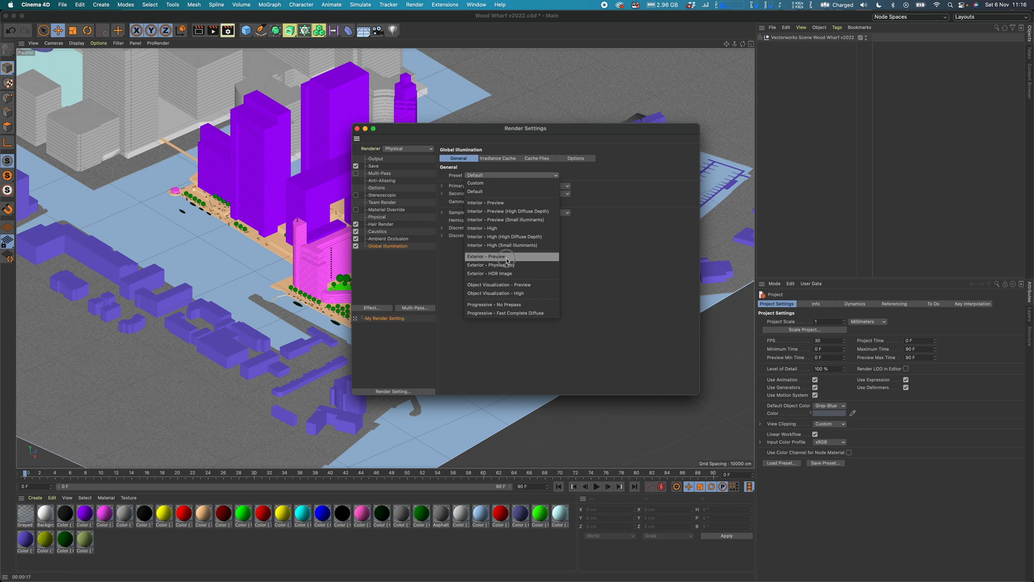
# Set the GI preset to Exterior - Preview and review the Irradiance Cache and Radiosity Map settings.
pyautogui.click(486, 256)
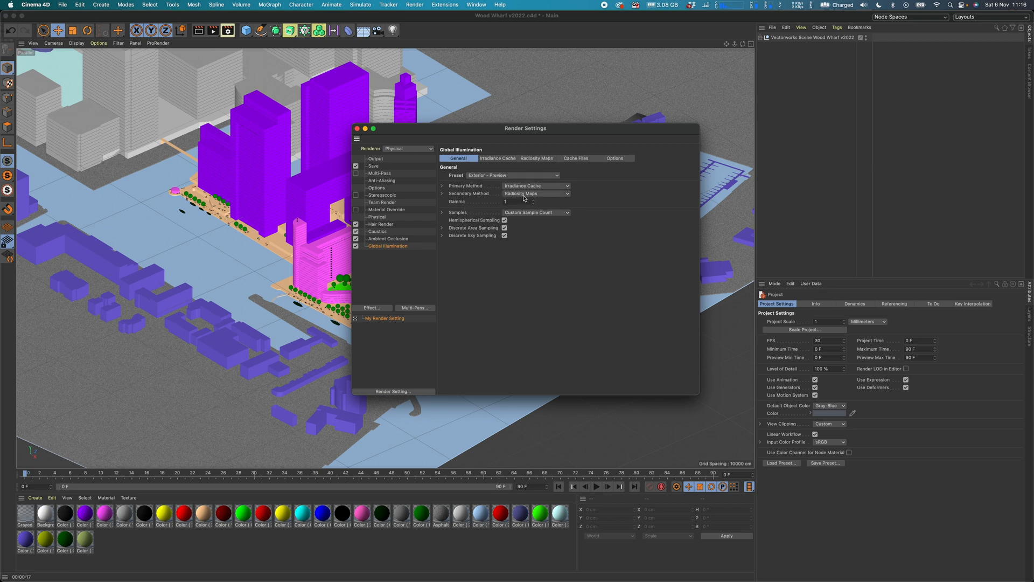
pyautogui.click(498, 159)
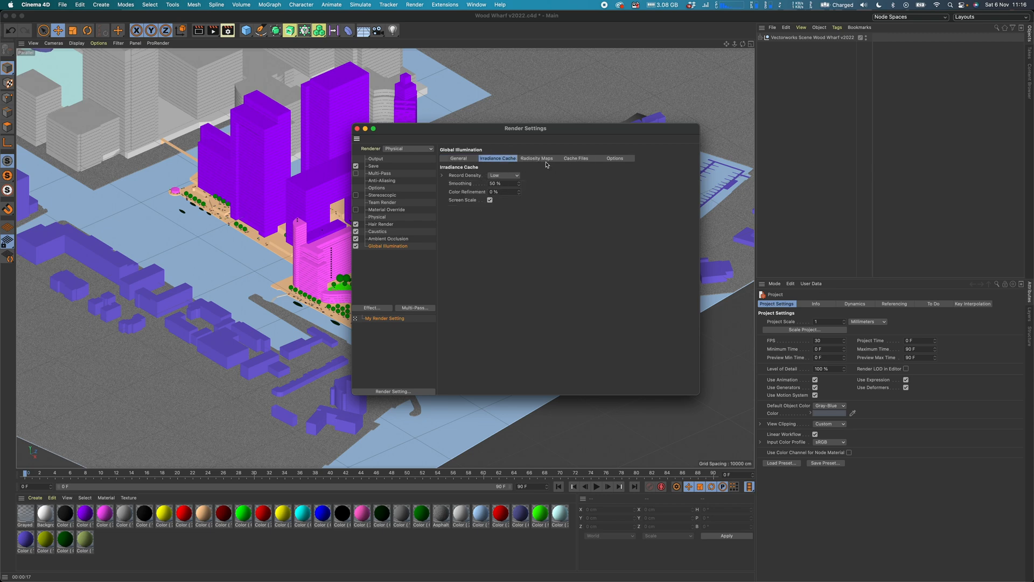
pyautogui.click(536, 159)
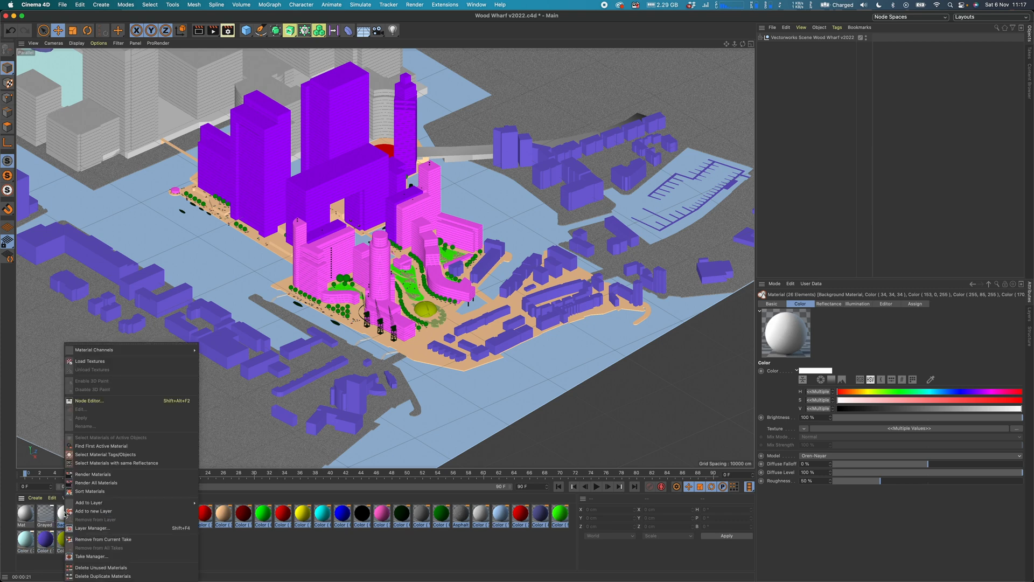
pyautogui.moveTo(116, 462)
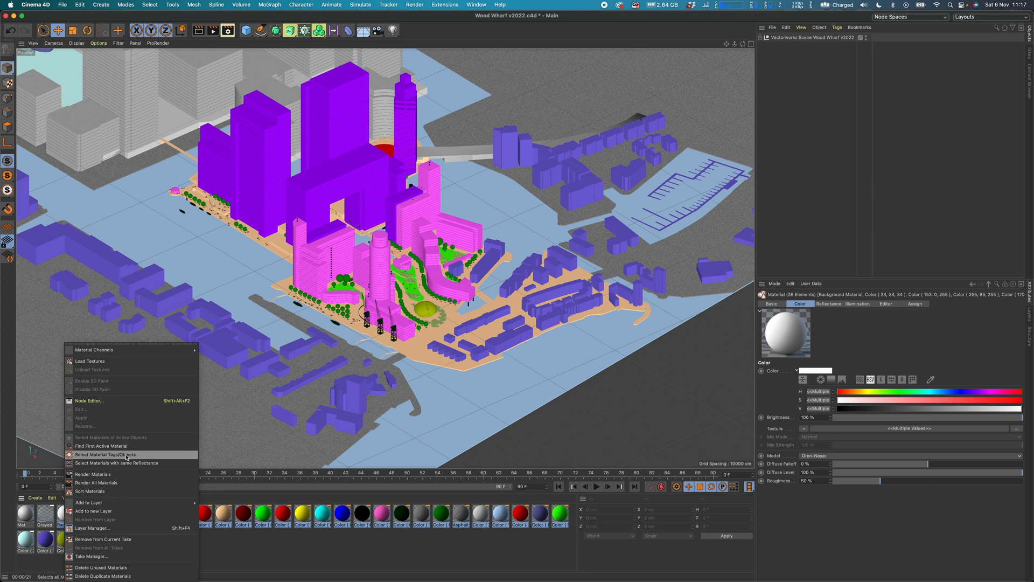
# Select the objects and tags using the chosen materials and expand the Geometry and proposed ground groups.
pyautogui.click(105, 455)
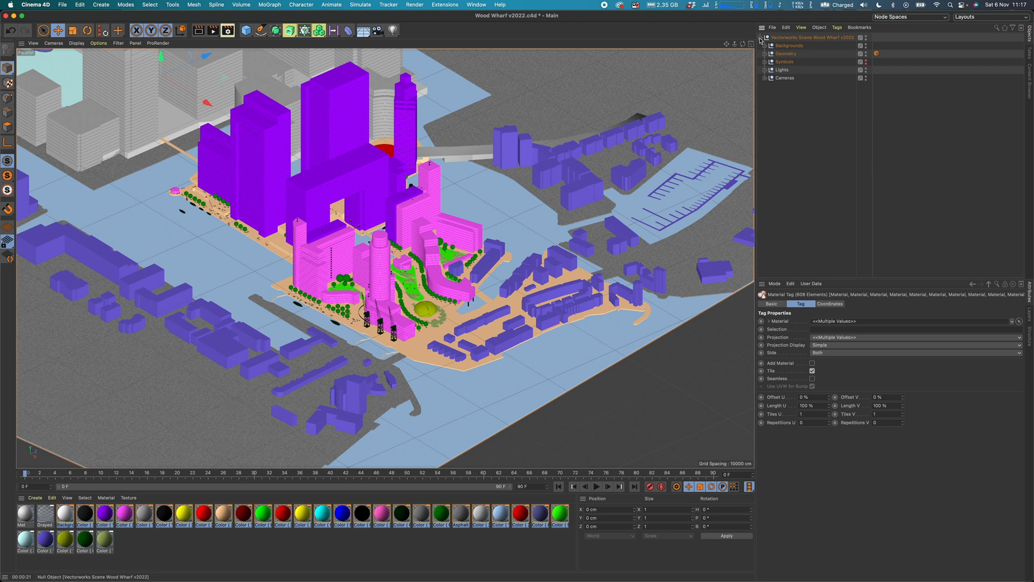
pyautogui.click(765, 53)
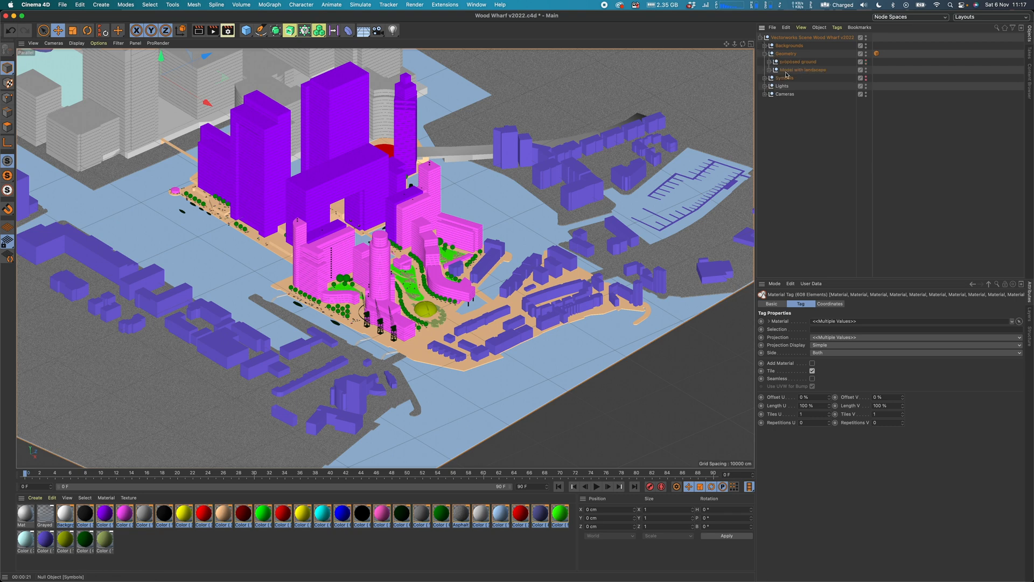
pyautogui.click(765, 61)
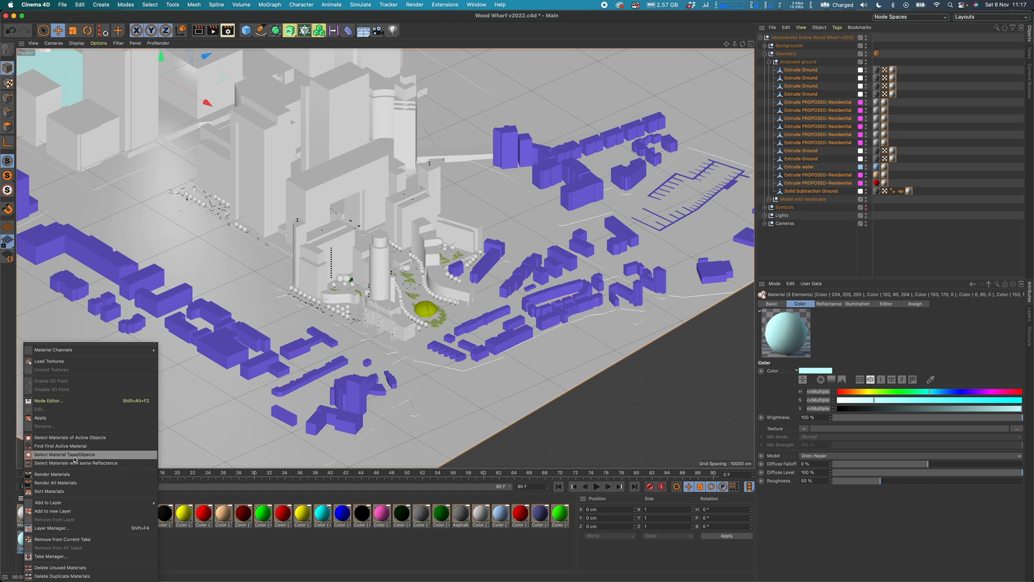
pyautogui.click(65, 455)
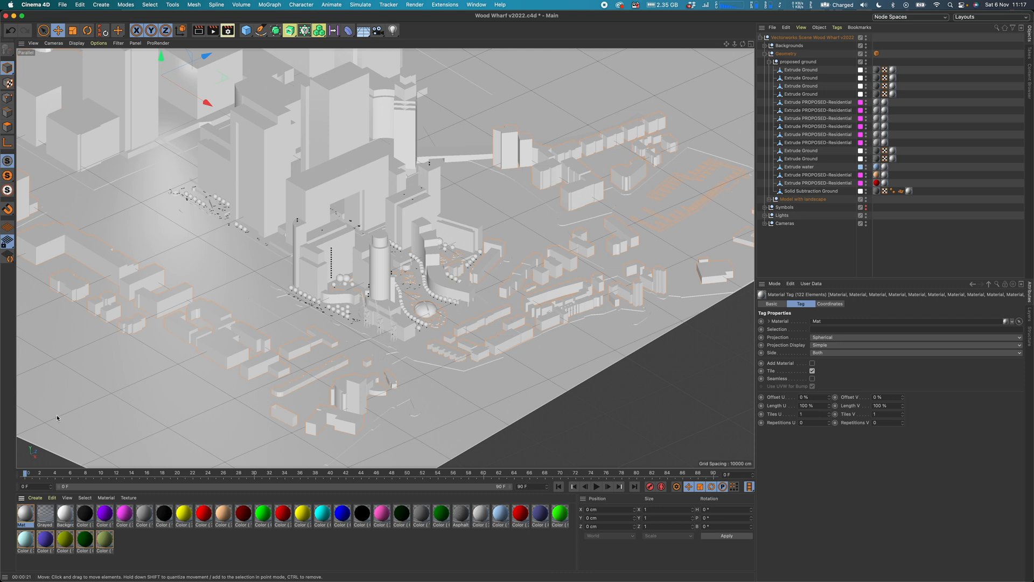
pyautogui.moveTo(525, 387)
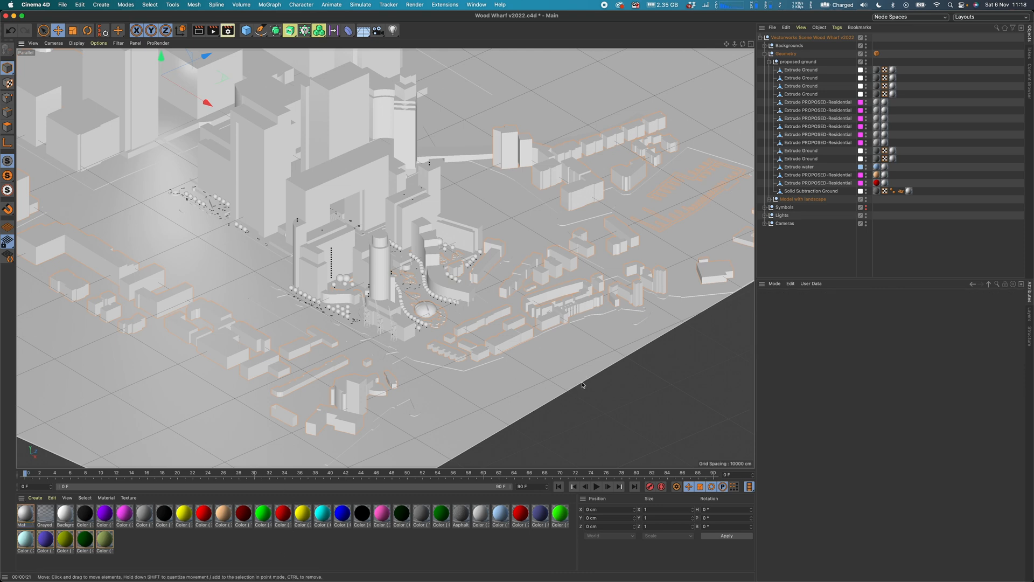
# Expand Model with landscape > Layer Link - proposed ground and select the Extrude water object.
pyautogui.click(801, 166)
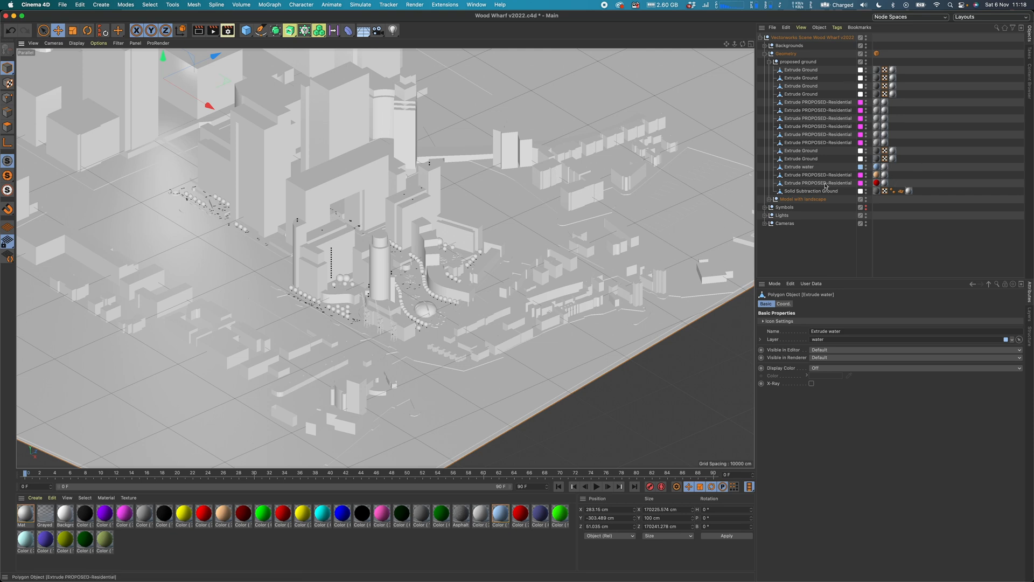
pyautogui.click(768, 198)
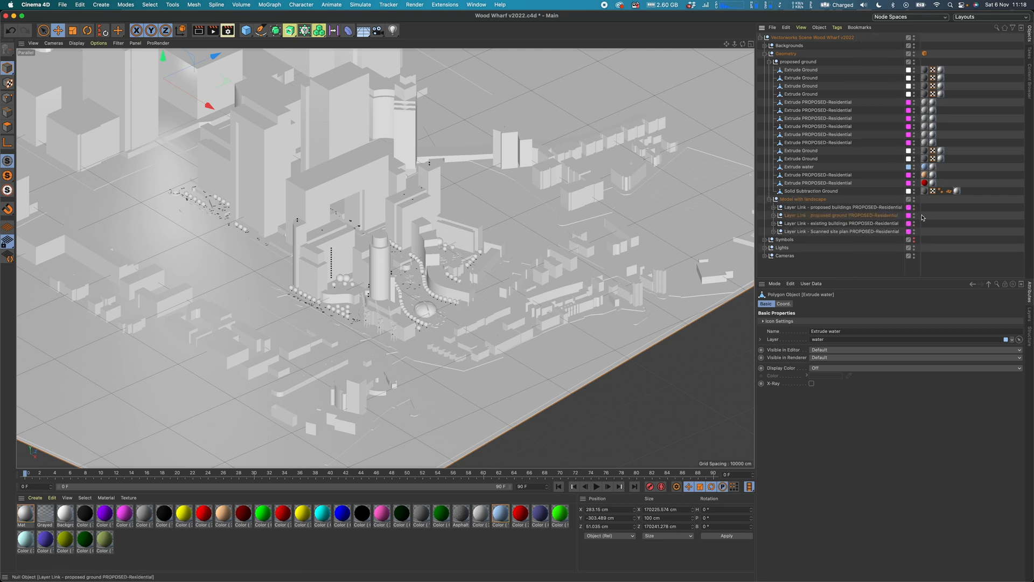
pyautogui.click(774, 216)
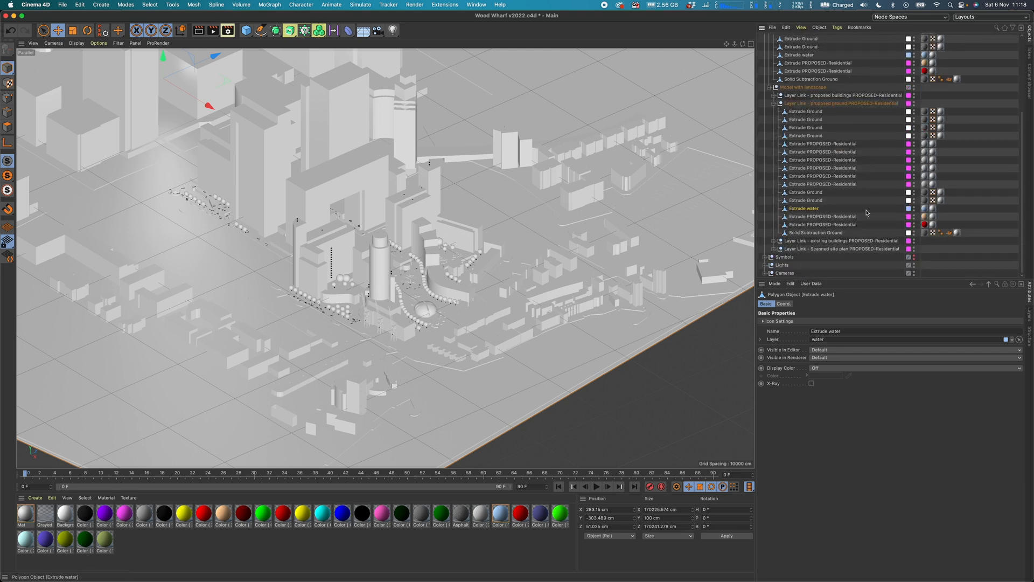
pyautogui.click(931, 208)
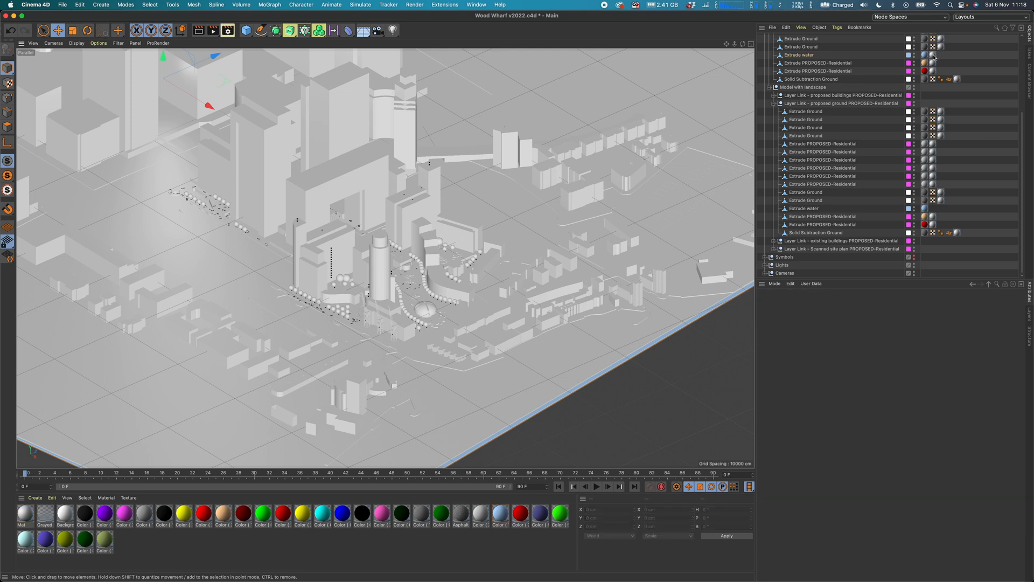
pyautogui.click(801, 55)
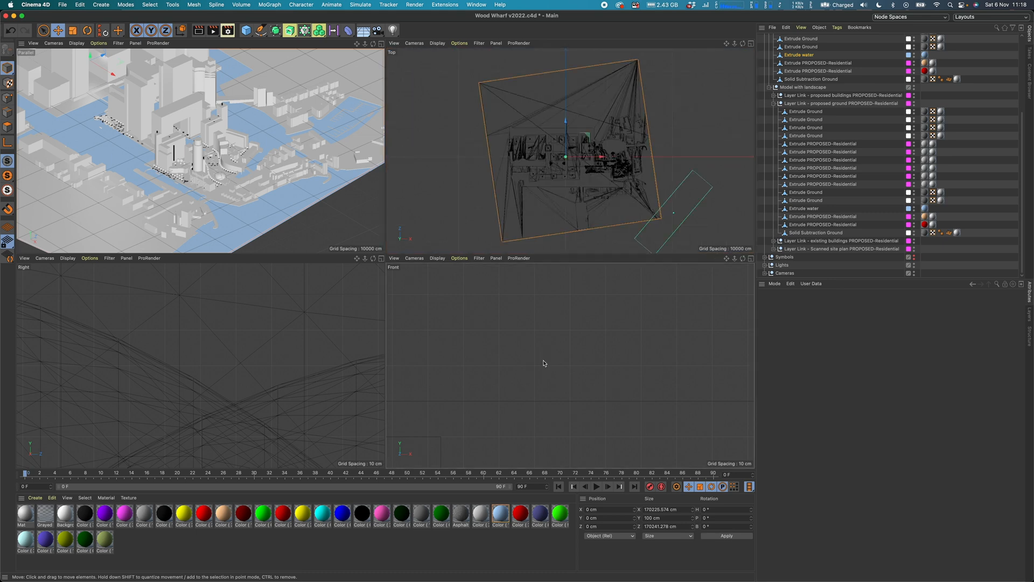
pyautogui.moveTo(252, 343)
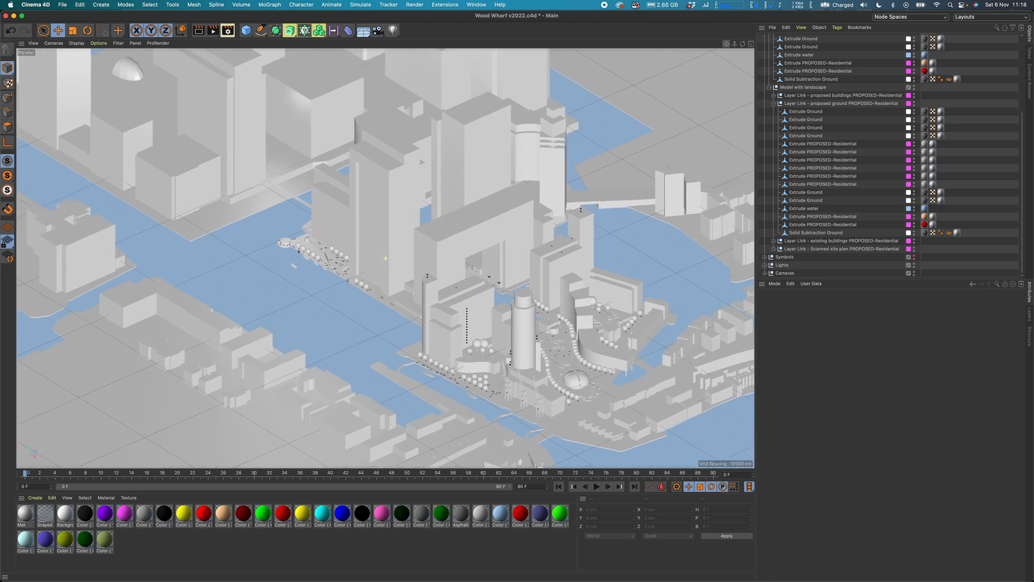
# Load the Liquid > Water material preset onto the model's water areas.
pyautogui.click(34, 498)
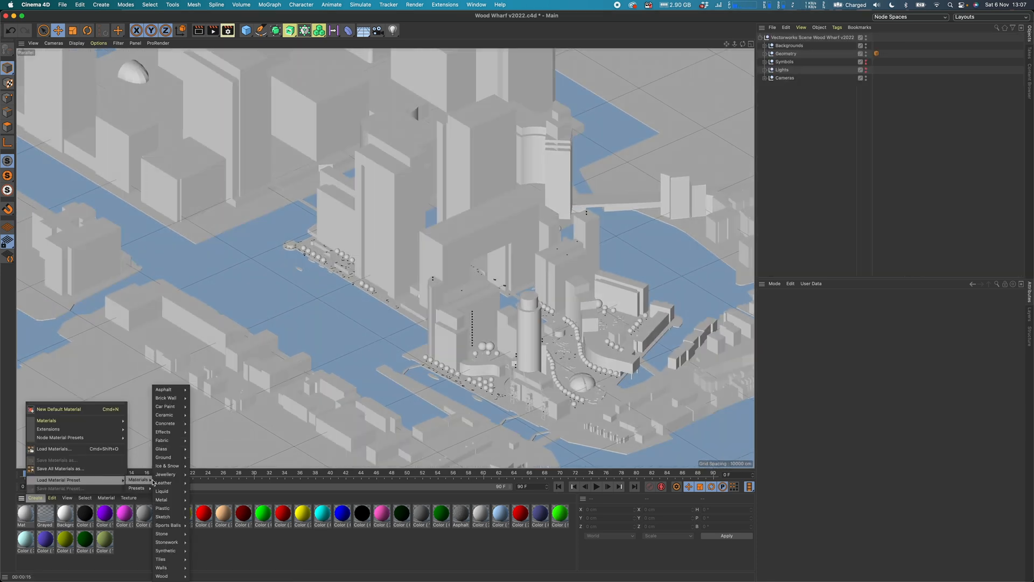
pyautogui.moveTo(162, 491)
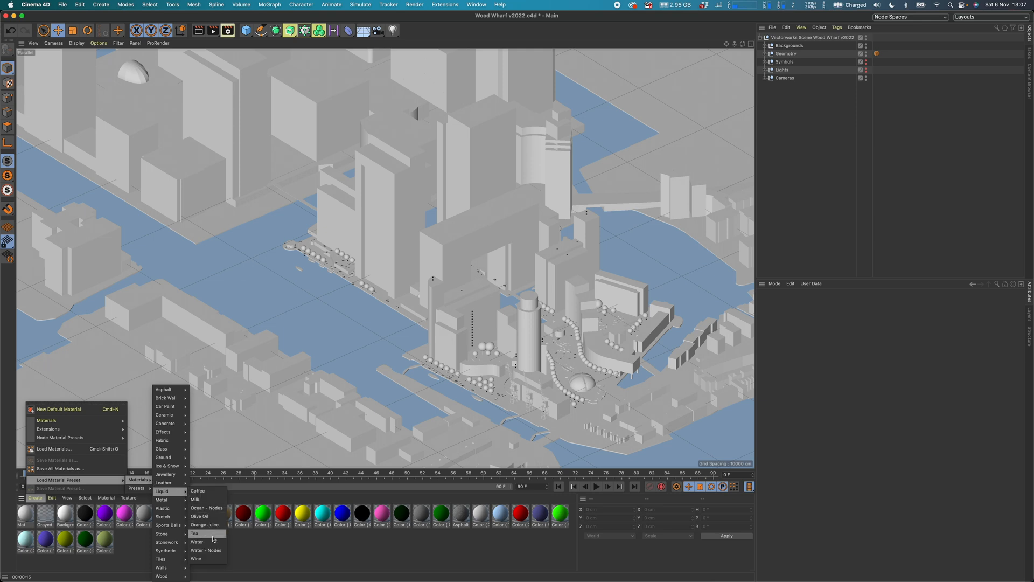
pyautogui.click(196, 542)
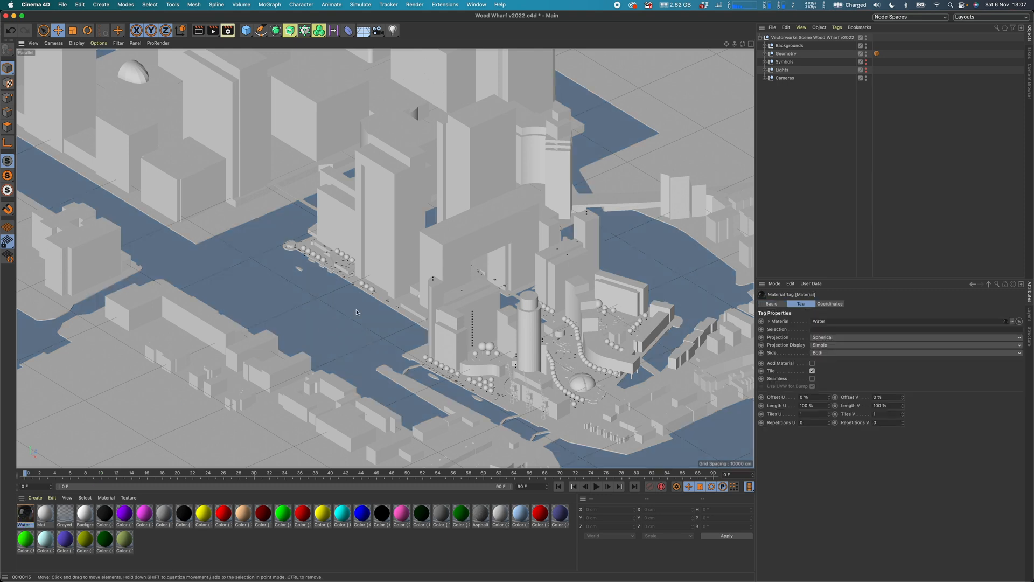
pyautogui.click(414, 5)
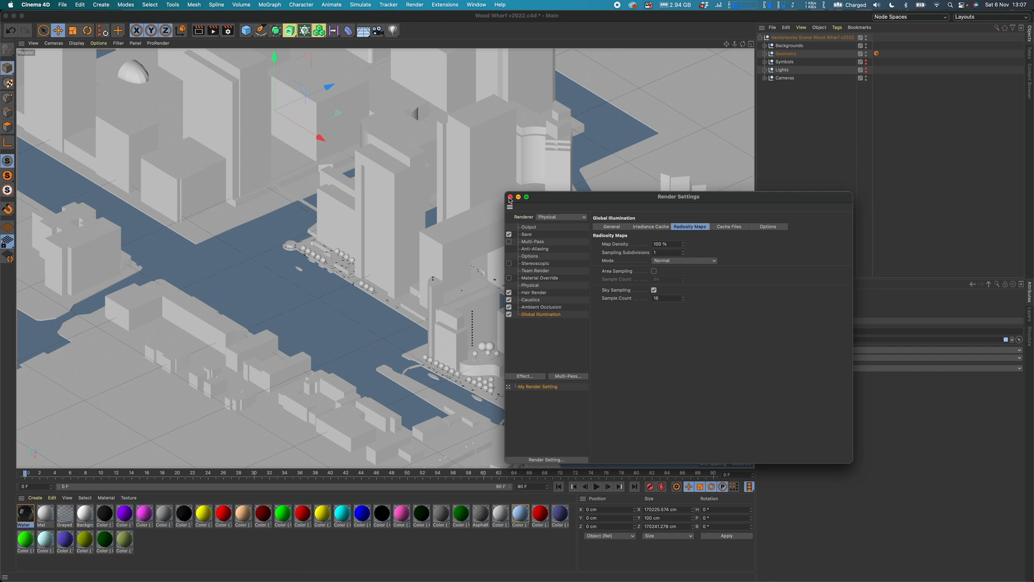
# Close the render settings after viewing the Global Illumination radiosity map options.
pyautogui.click(363, 30)
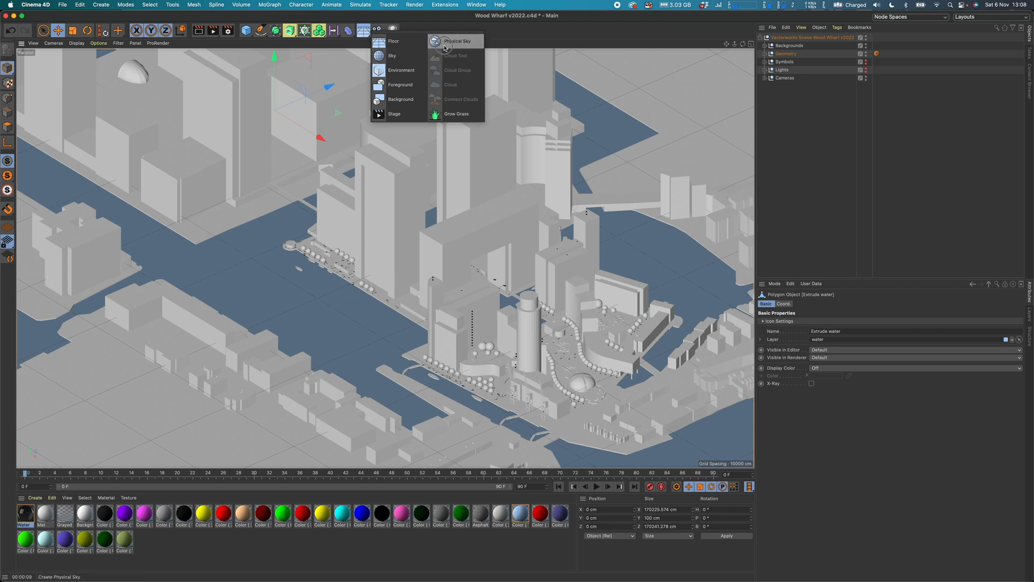
# Add a Physical Sky so a sun lights the scene and casts shadows.
pyautogui.click(456, 40)
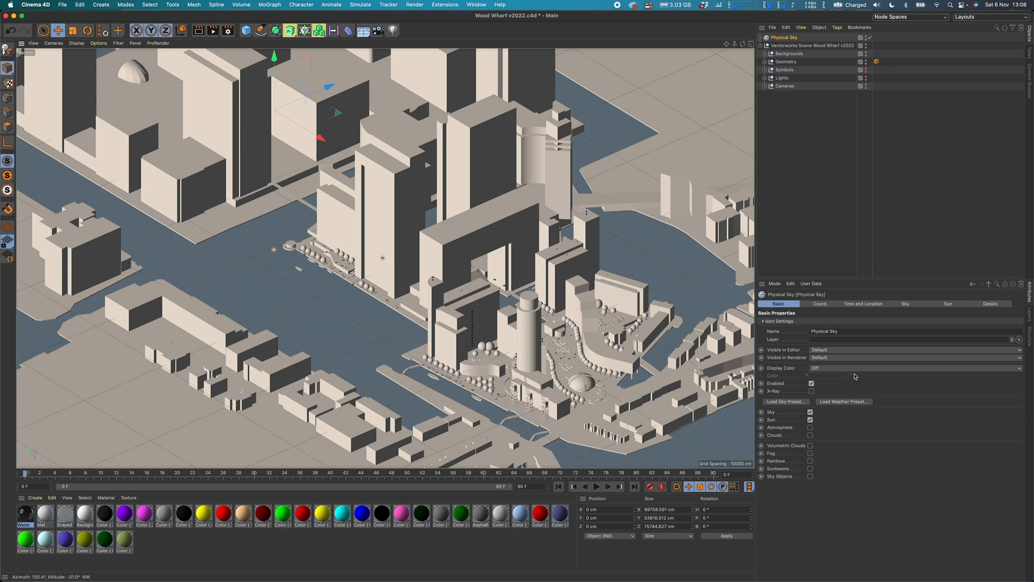
pyautogui.click(784, 400)
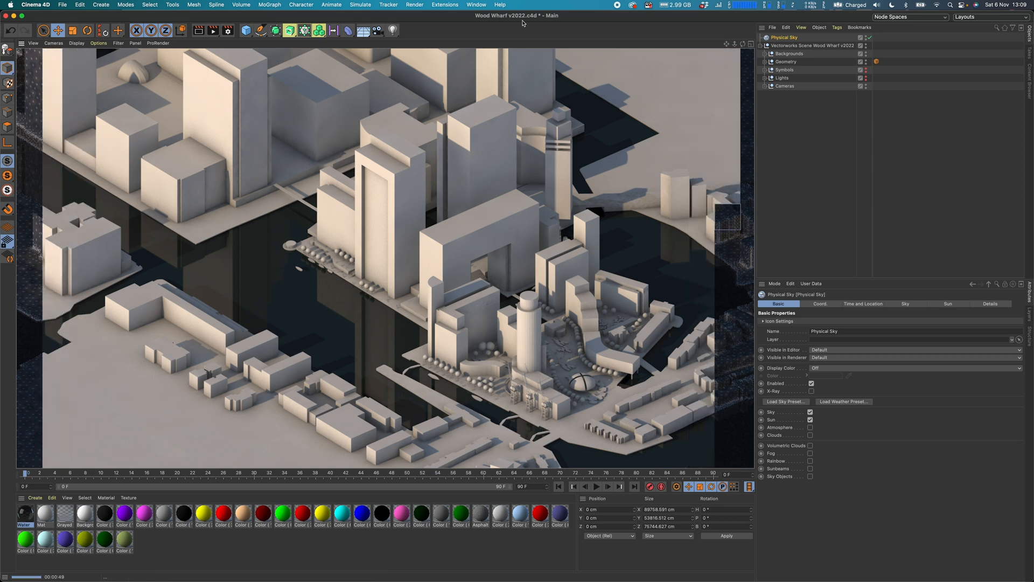
pyautogui.click(414, 4)
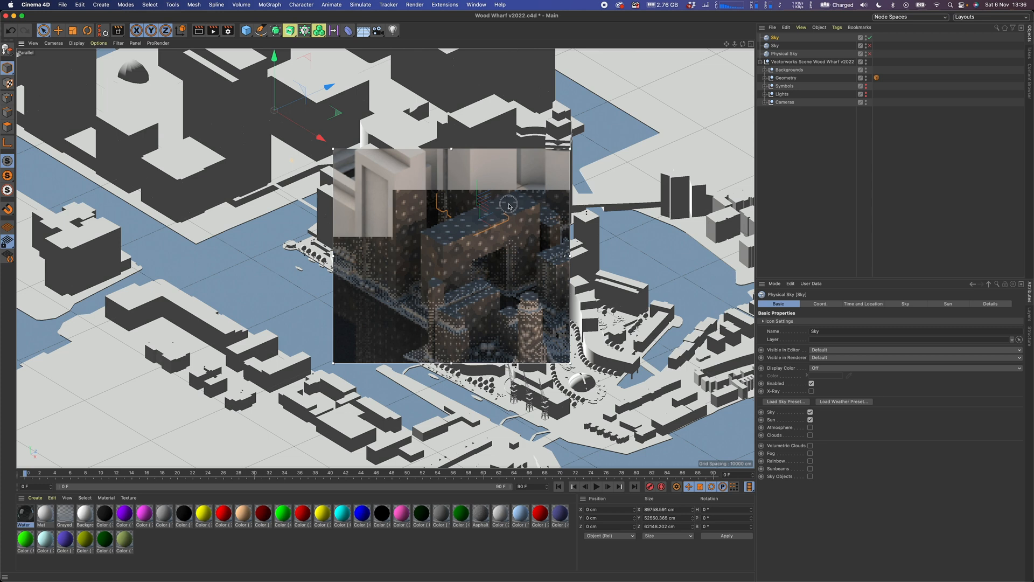
# Add Sky objects and enlarge the interactive render region over the central towers.
pyautogui.click(786, 77)
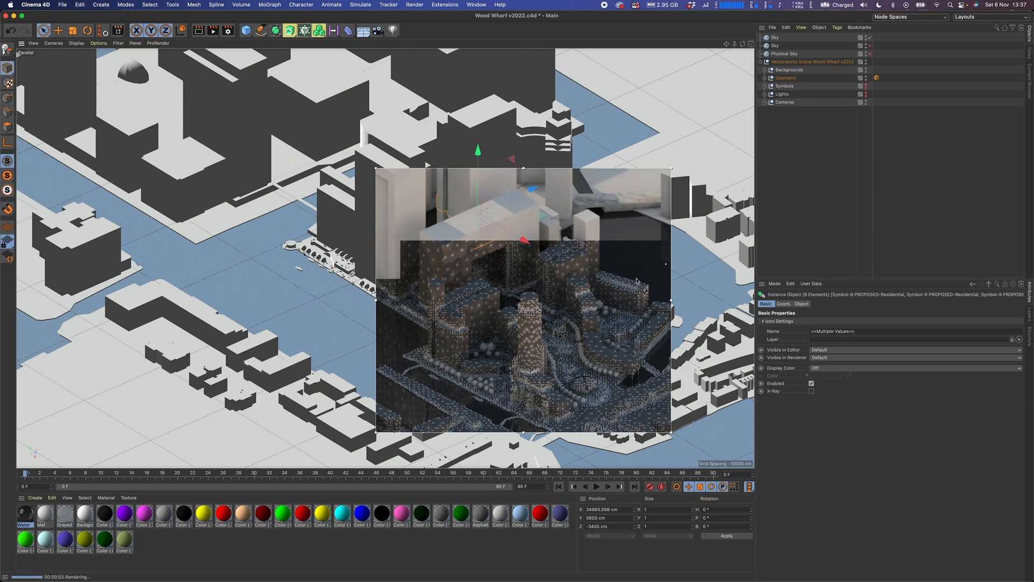
pyautogui.click(414, 4)
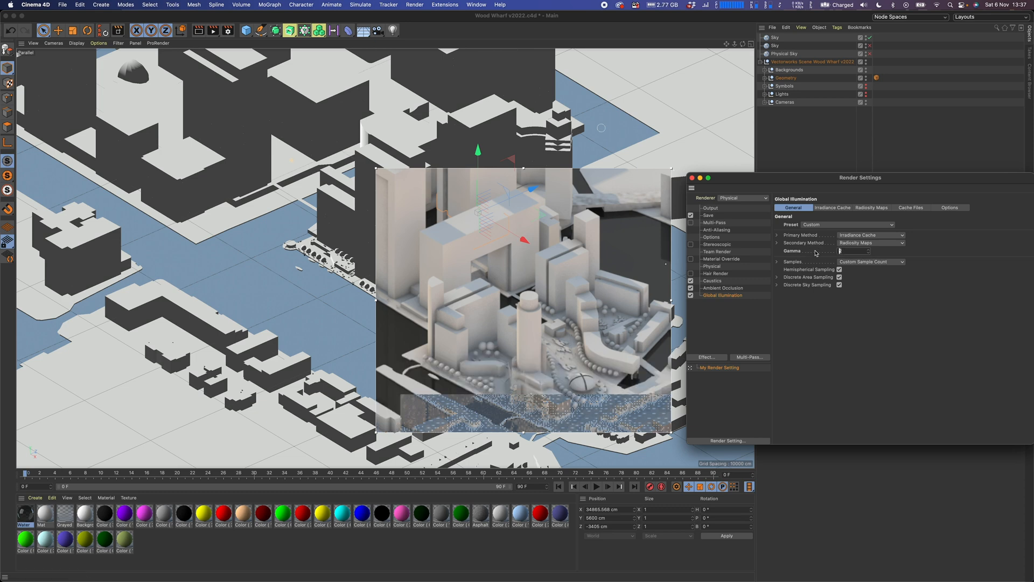
# Set the global illumination gamma to 2.5 for a brighter preview render.
pyautogui.write('2.5')
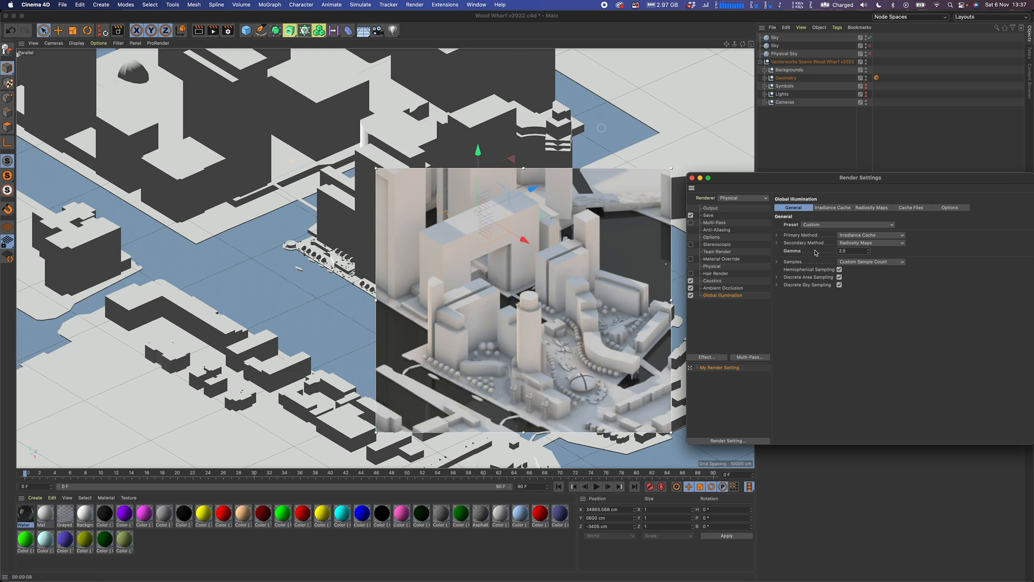
pyautogui.click(414, 4)
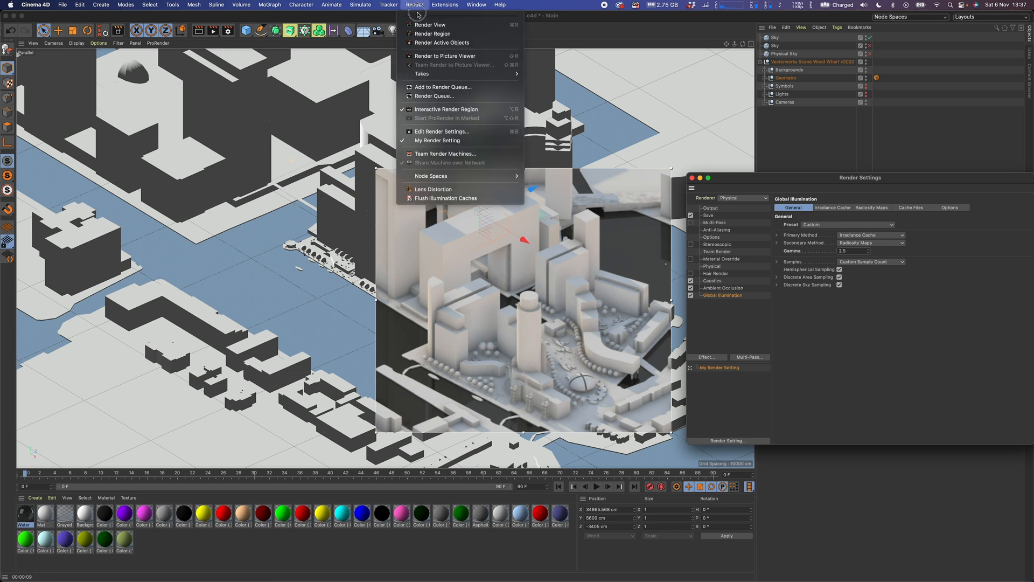
pyautogui.moveTo(445, 55)
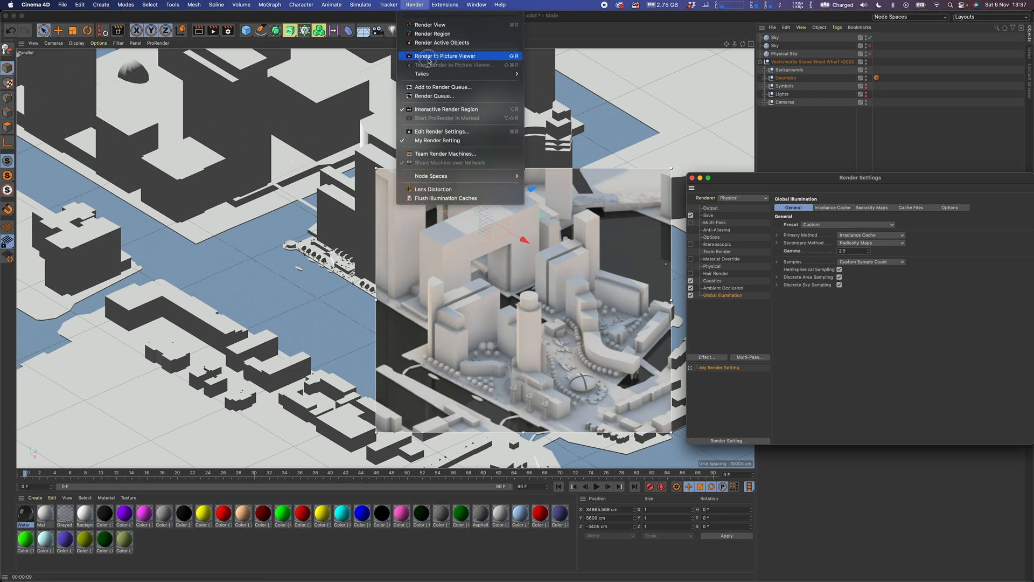
# Set the render output size to the 1920 x 1200 preset.
pyautogui.click(445, 55)
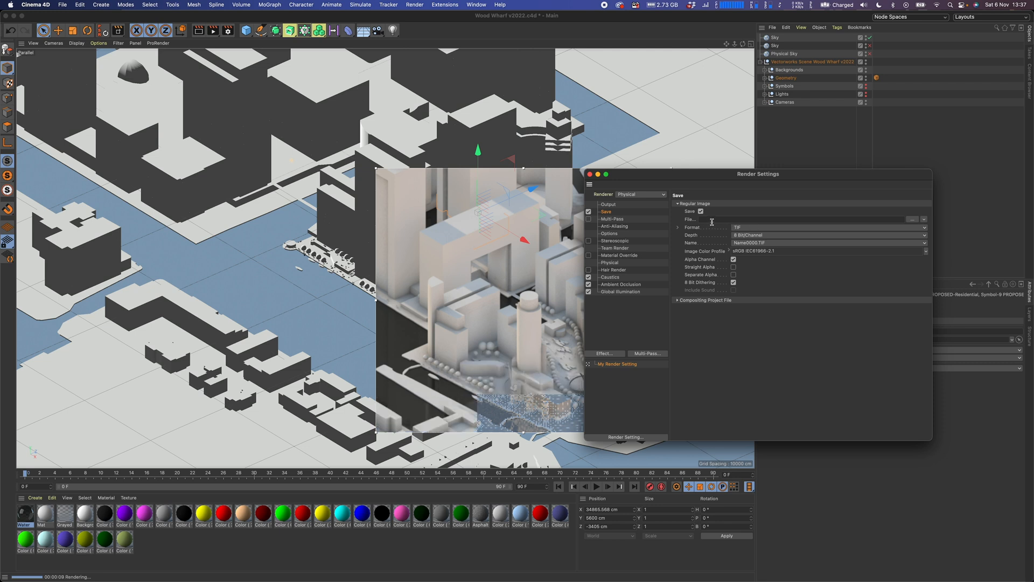
pyautogui.click(608, 204)
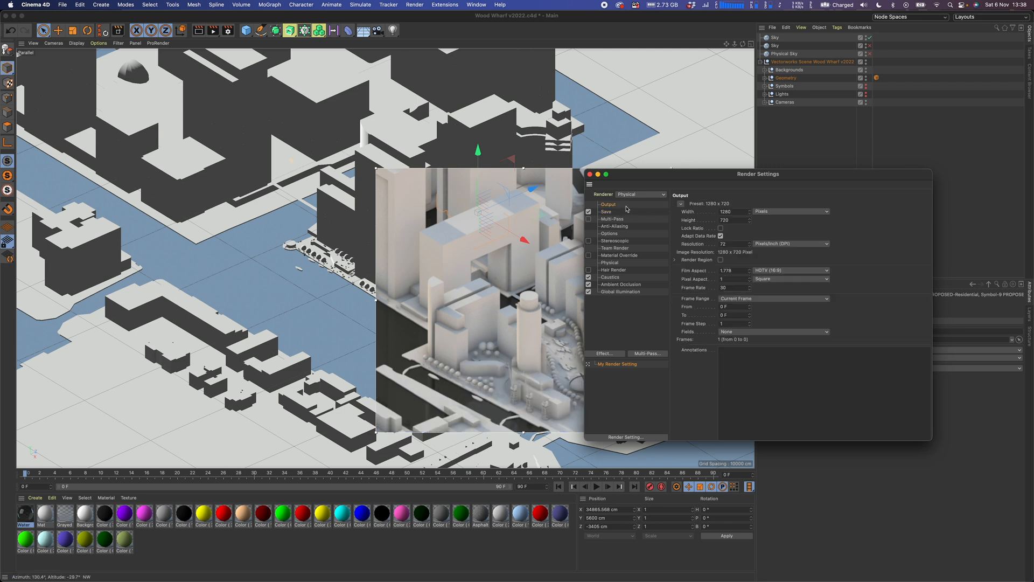
pyautogui.click(789, 211)
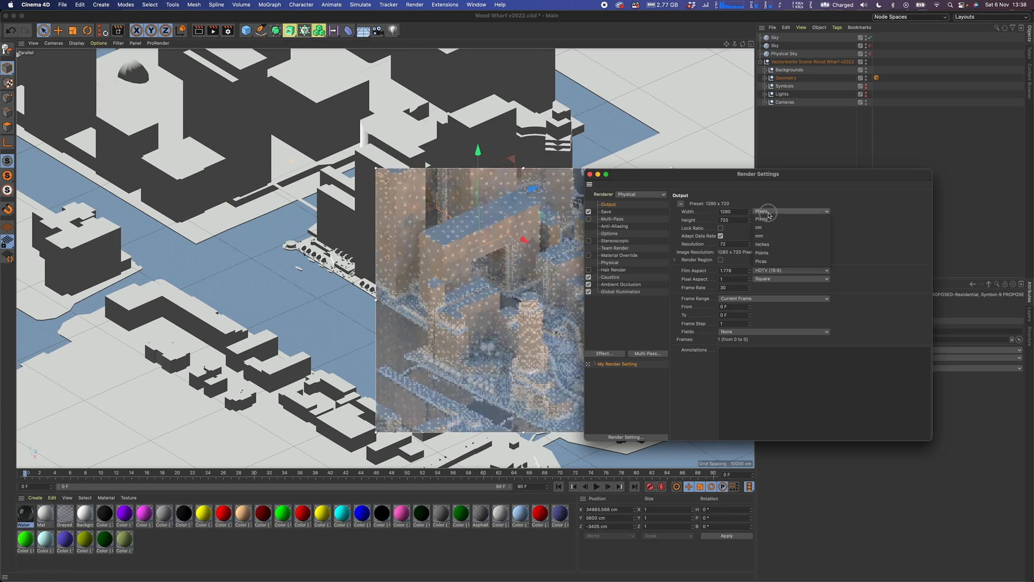
pyautogui.click(709, 204)
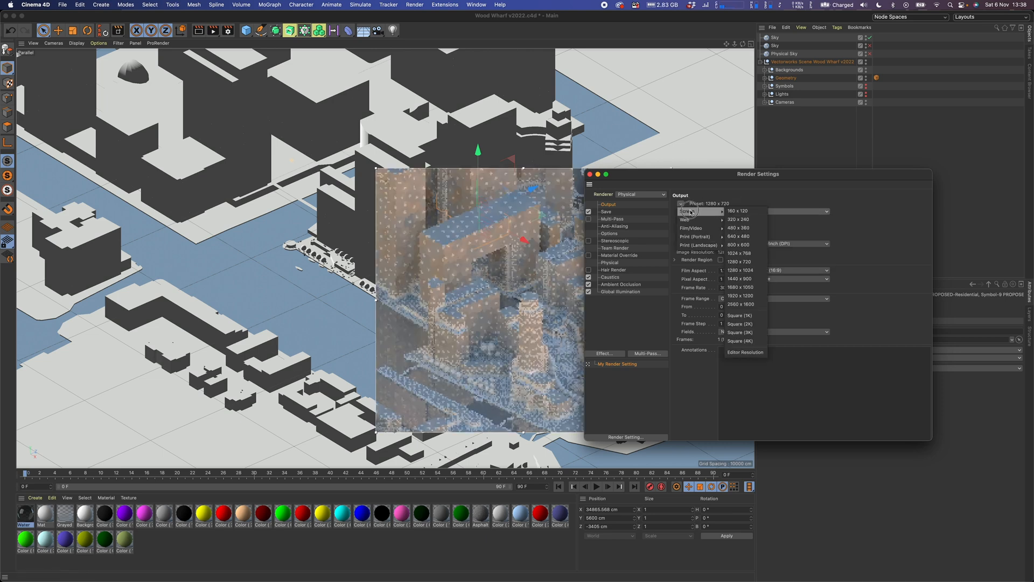
pyautogui.click(740, 295)
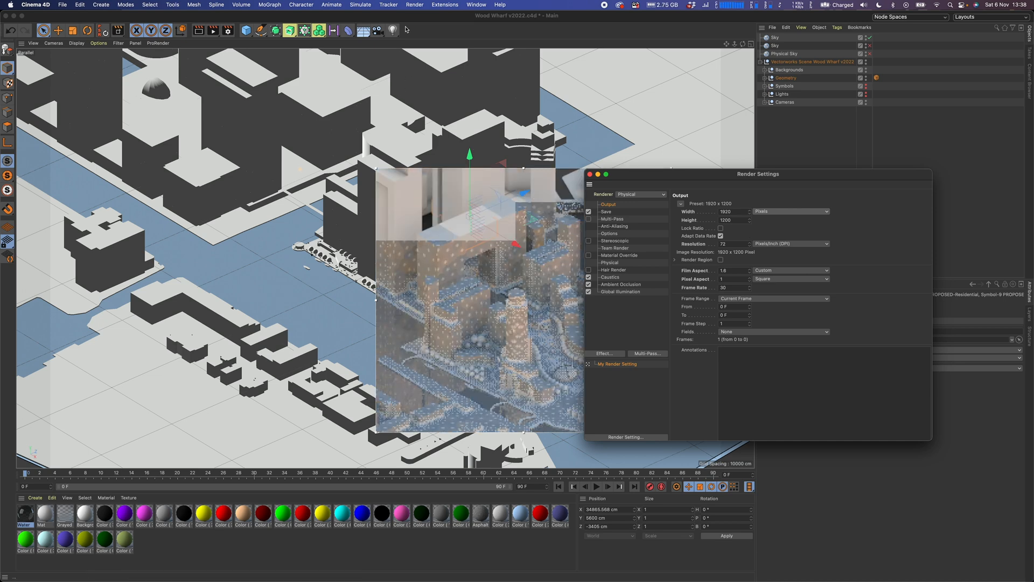
# Render the scene to the Picture Viewer.
pyautogui.click(415, 4)
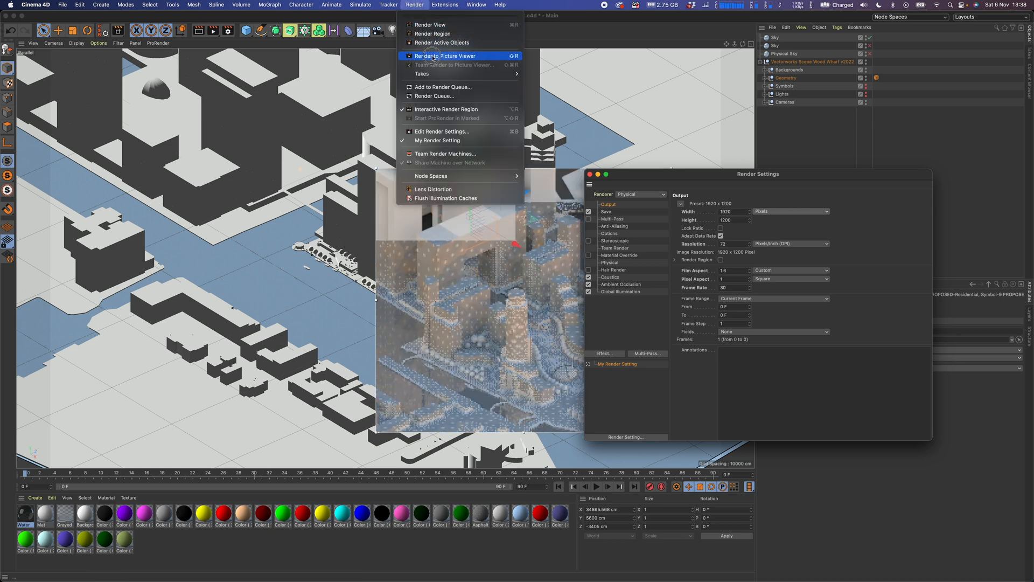
pyautogui.click(445, 55)
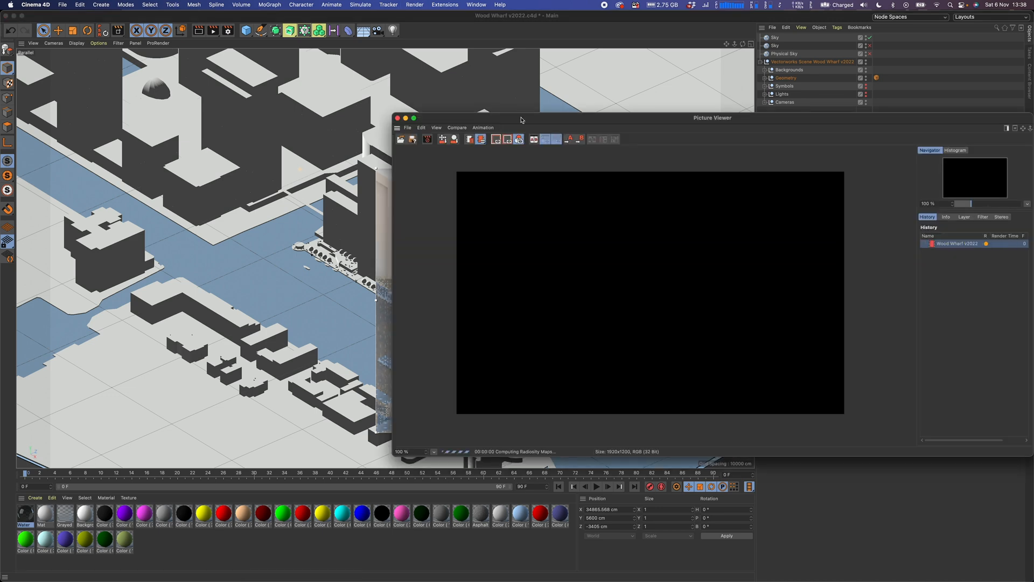